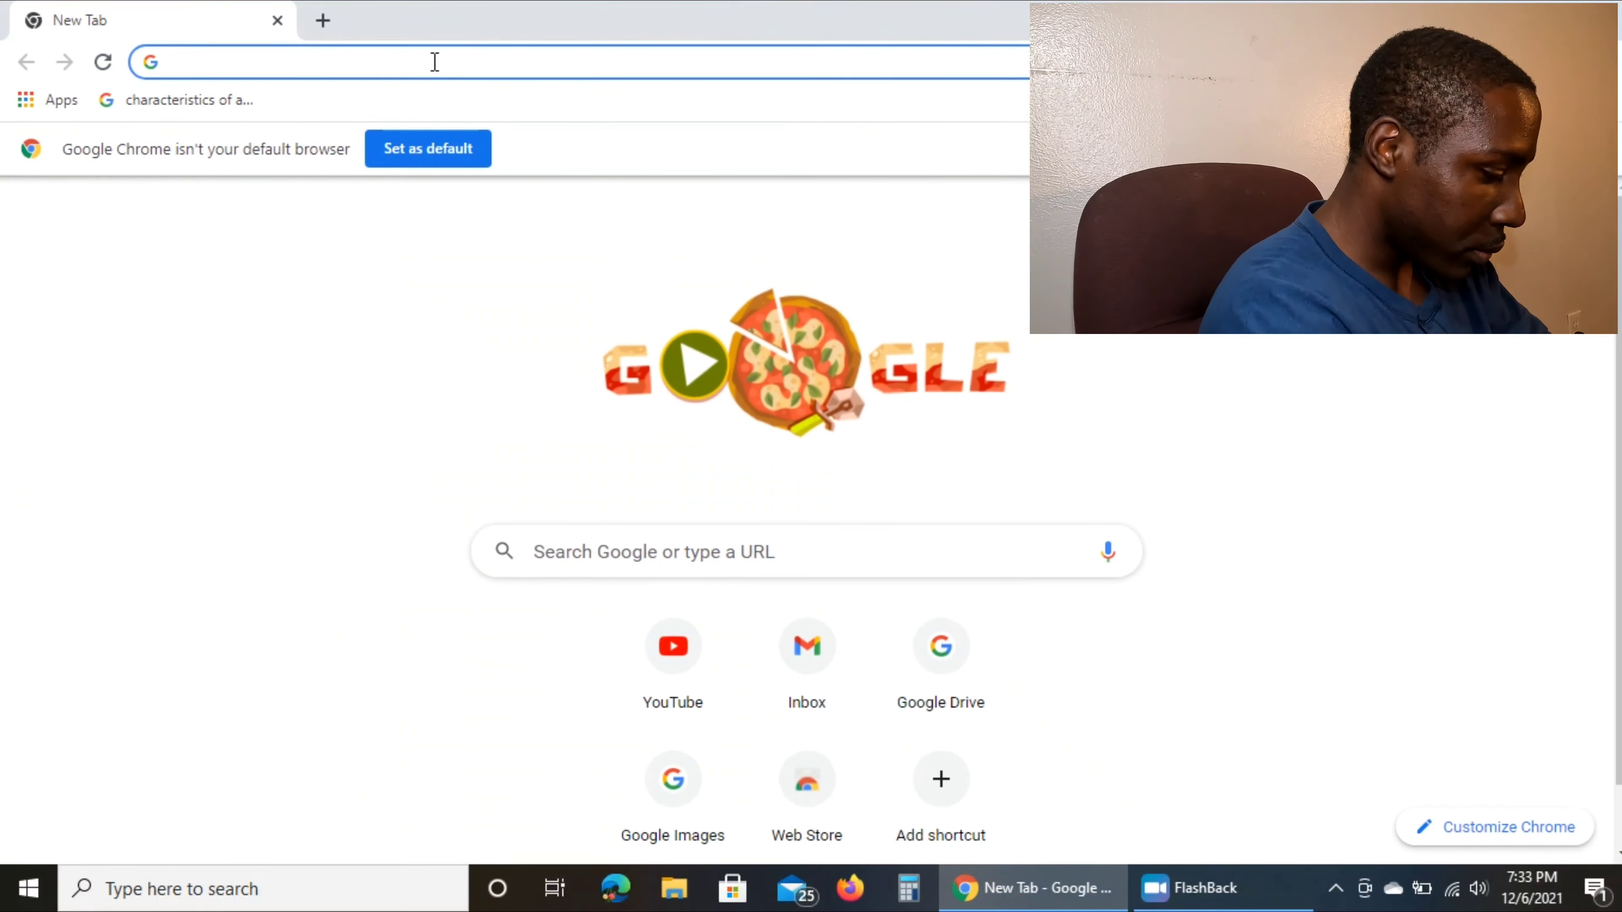
Step: Go to unrealengine.com from the address bar
{"action": "type", "text": "unrealengine"}
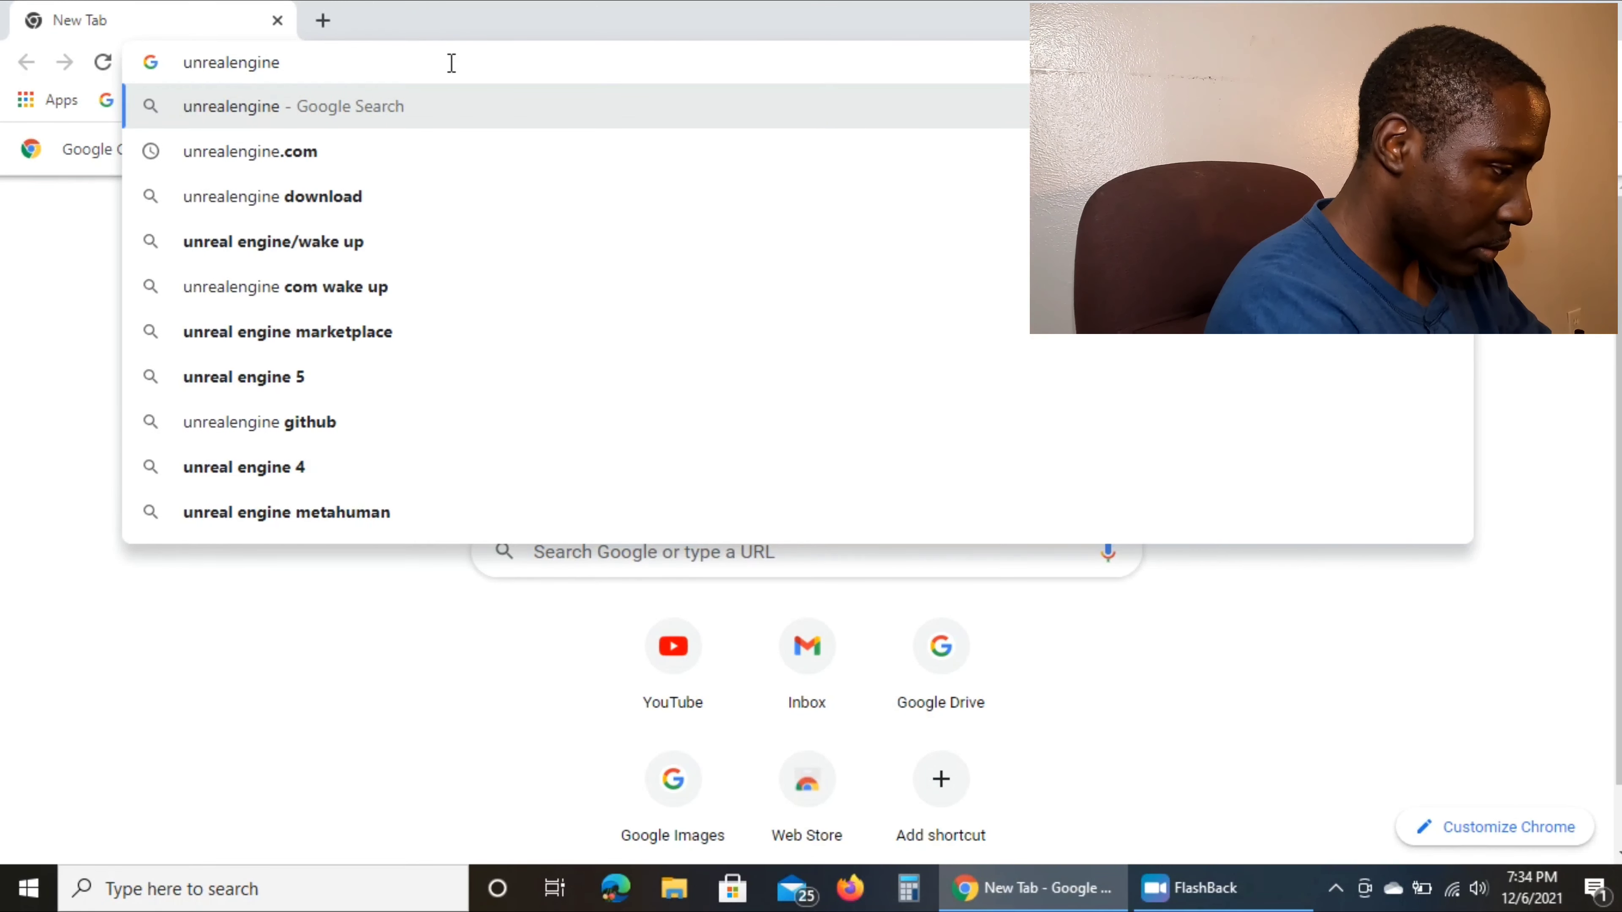
{"action": "type", "text": ".com"}
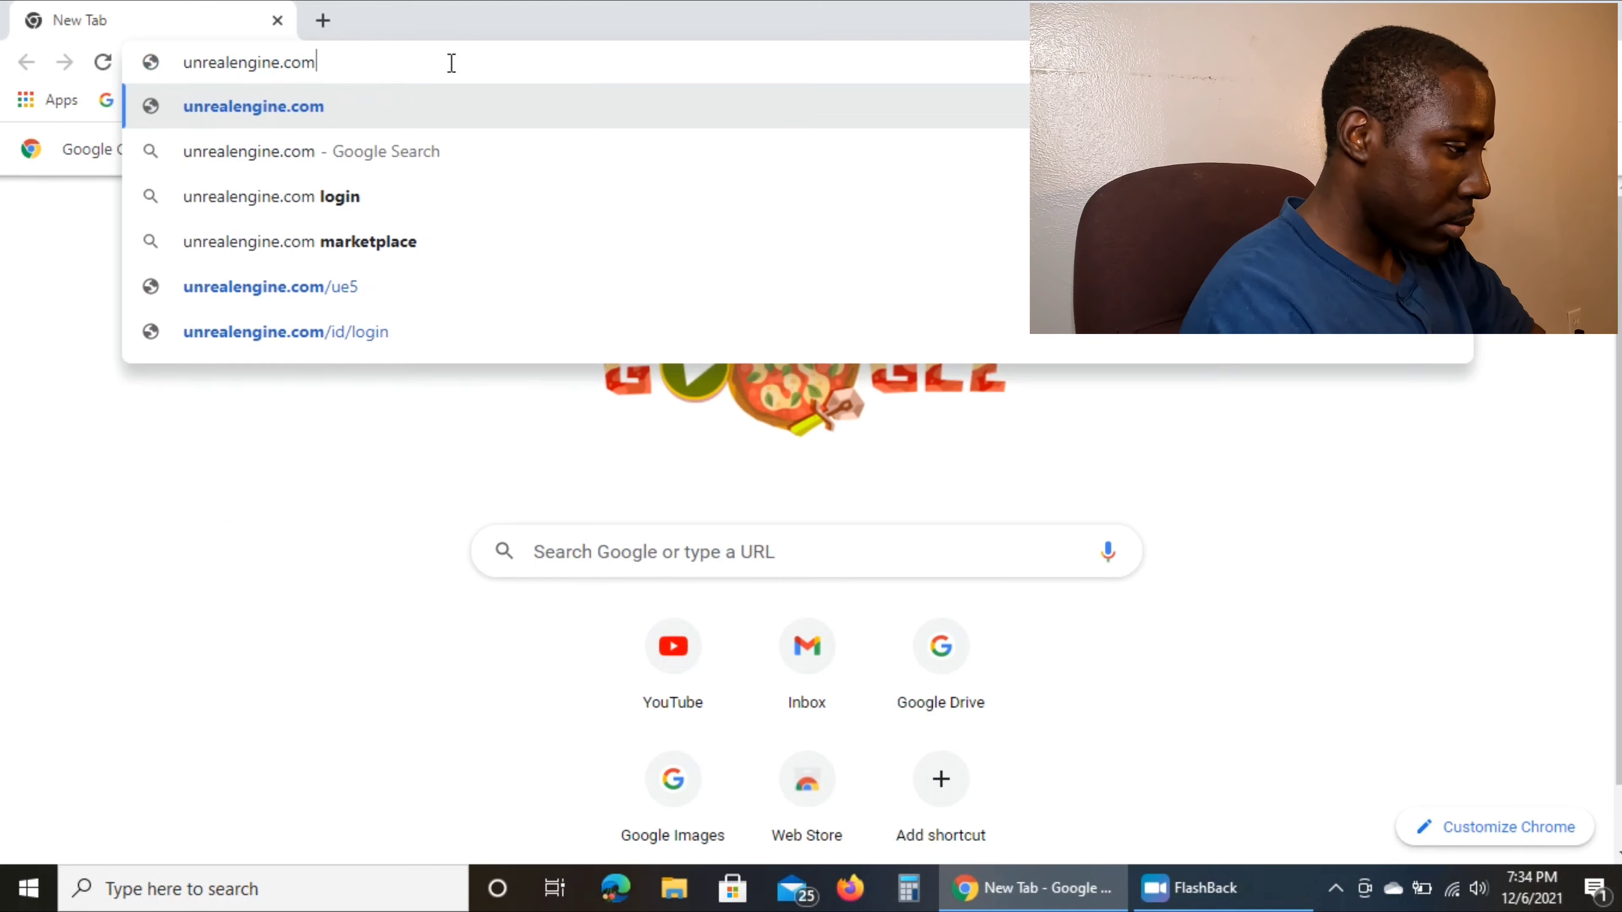
{"action": "key", "text": "Return"}
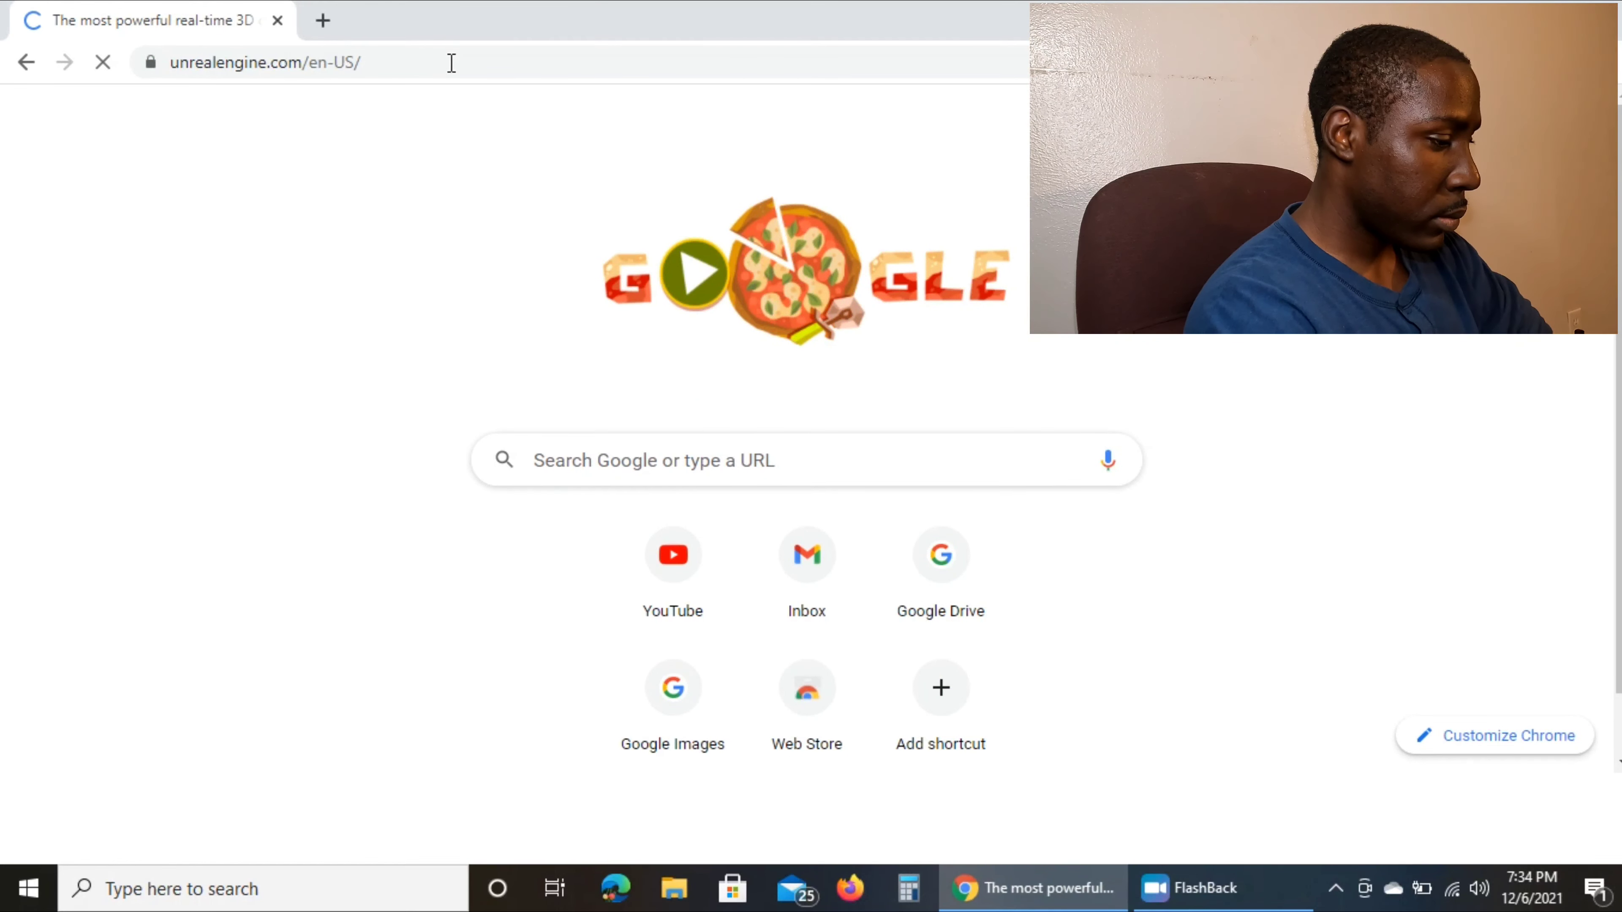
{"action": "mouse_move", "coordinate": [990, 184]}
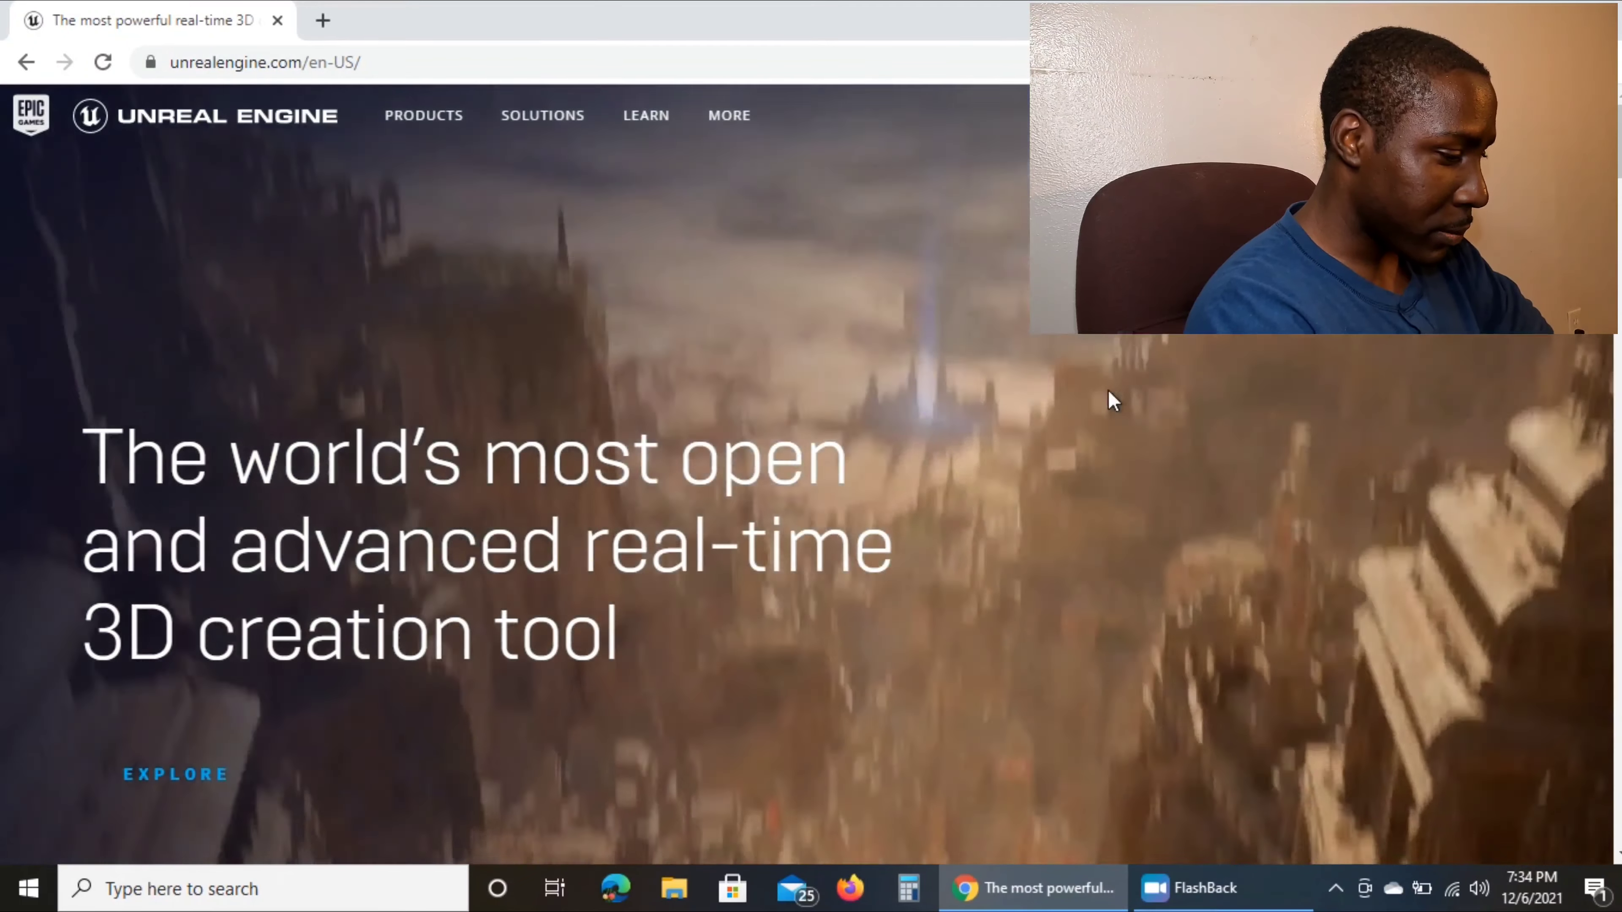
{"action": "mouse_move", "coordinate": [1231, 347]}
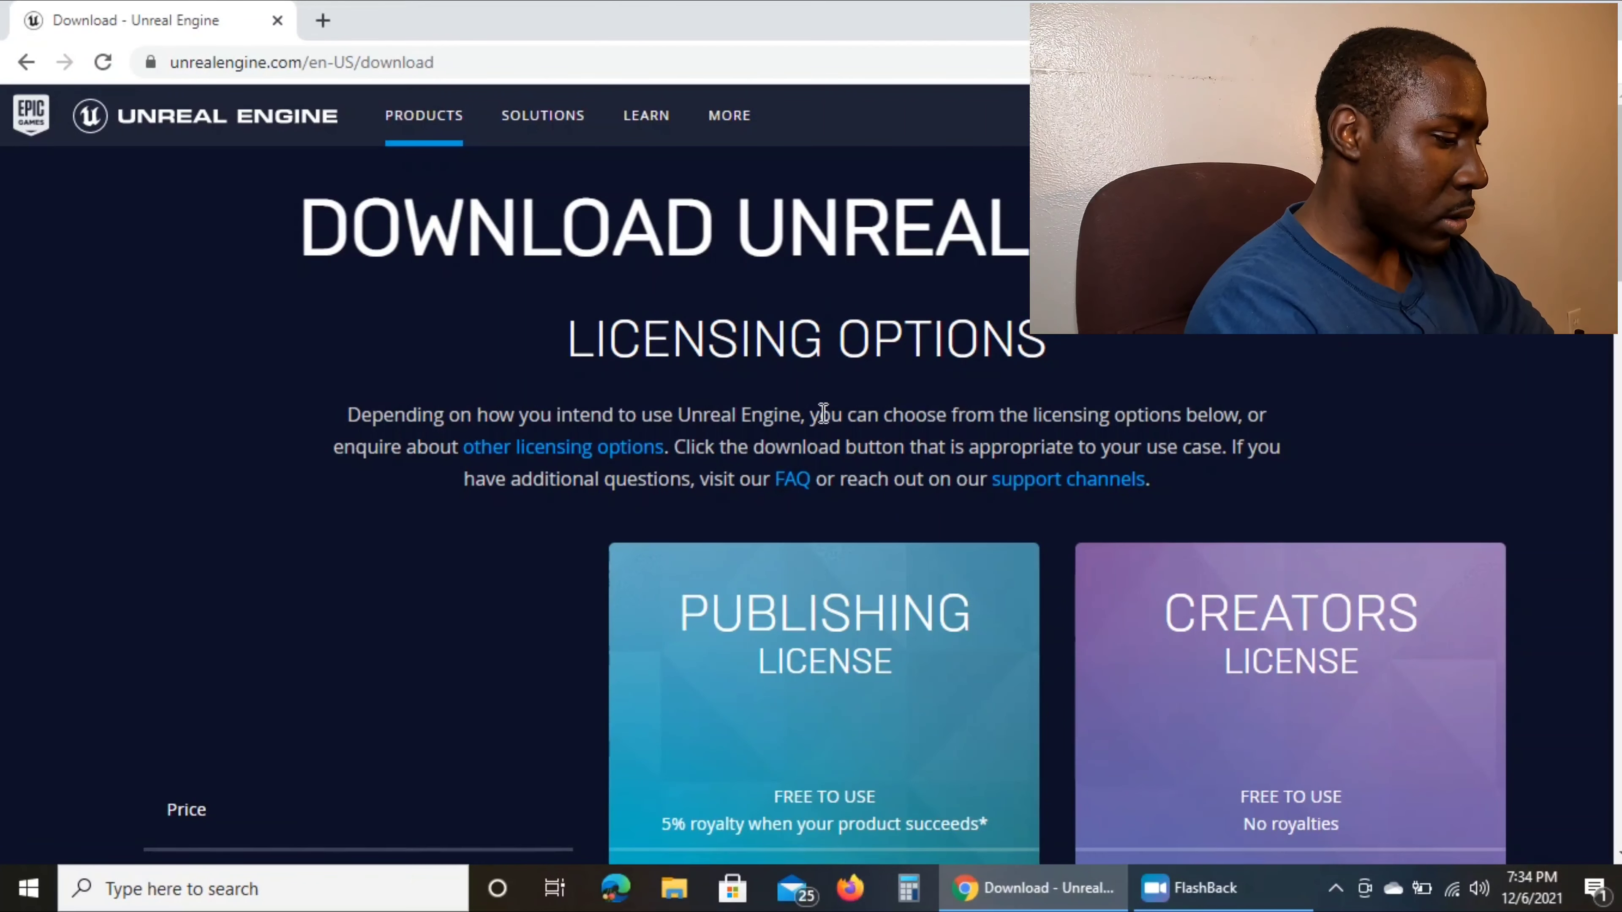
Step: Scroll through the license comparison on the Download page to reach the Creators License option
{"action": "scroll", "scroll_direction": "down", "scroll_amount": 3}
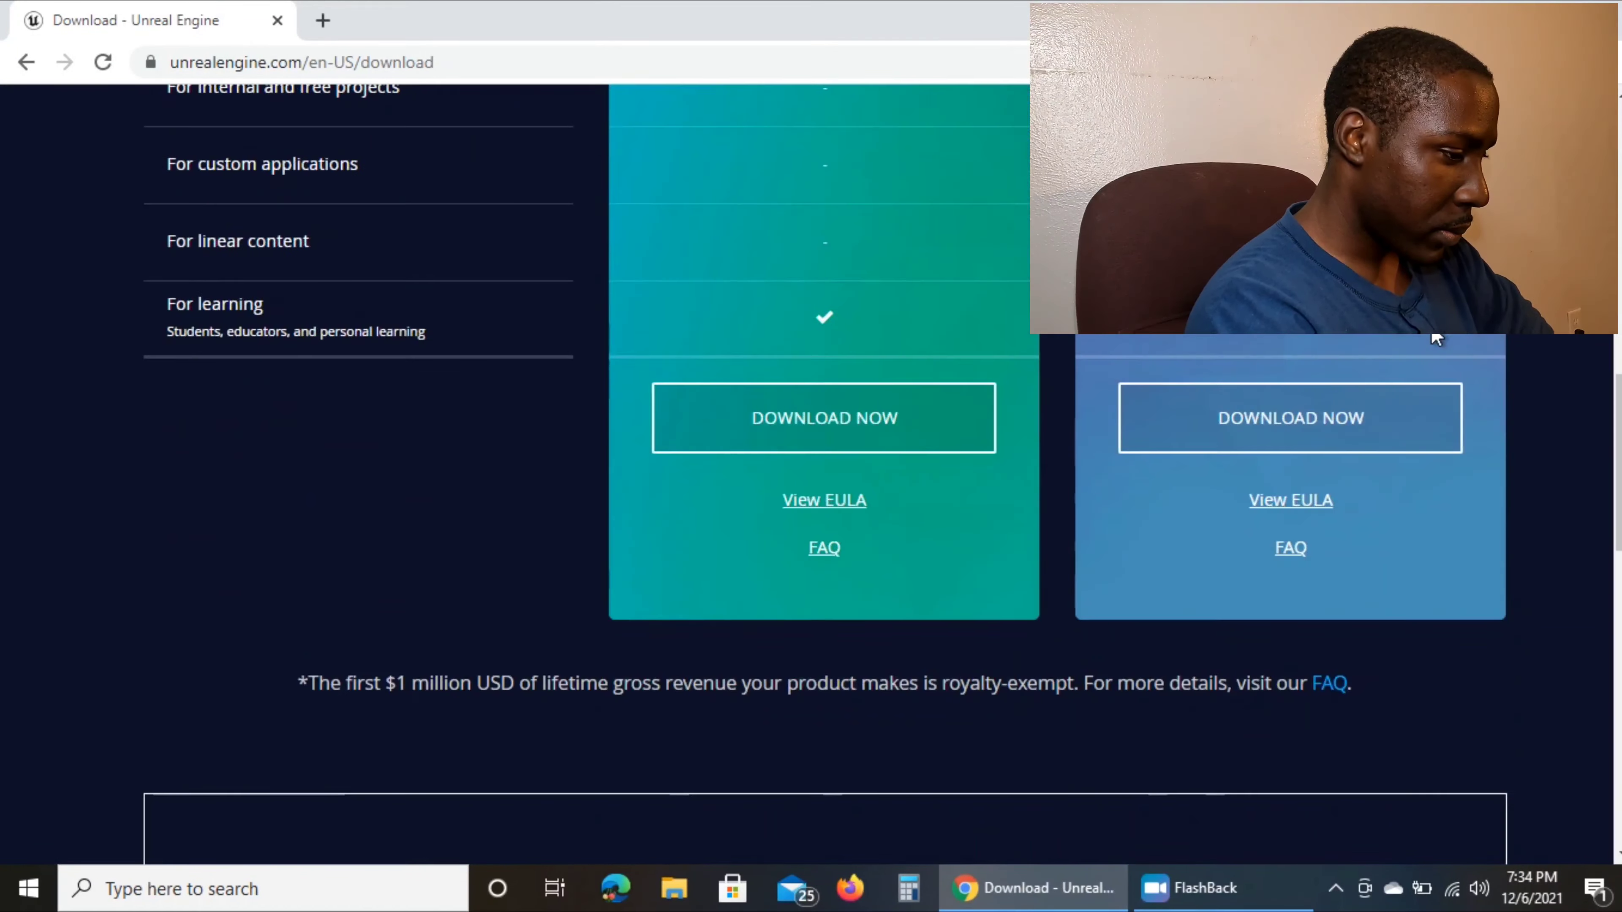
{"action": "scroll", "scroll_direction": "up", "scroll_amount": 3}
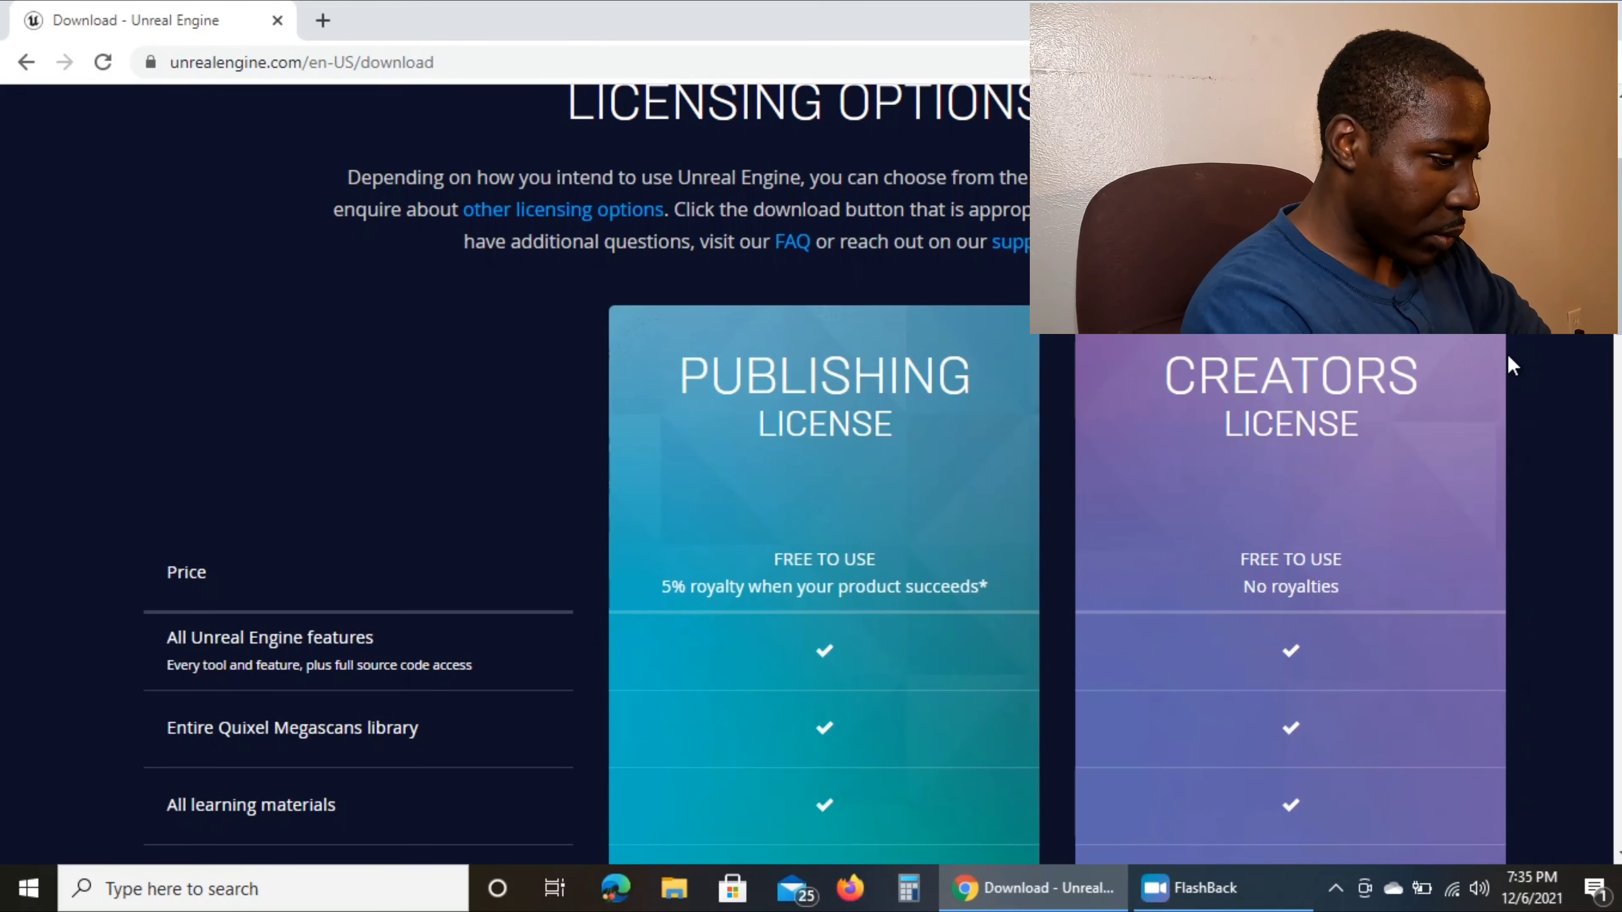
{"action": "scroll", "scroll_direction": "down", "scroll_amount": 3}
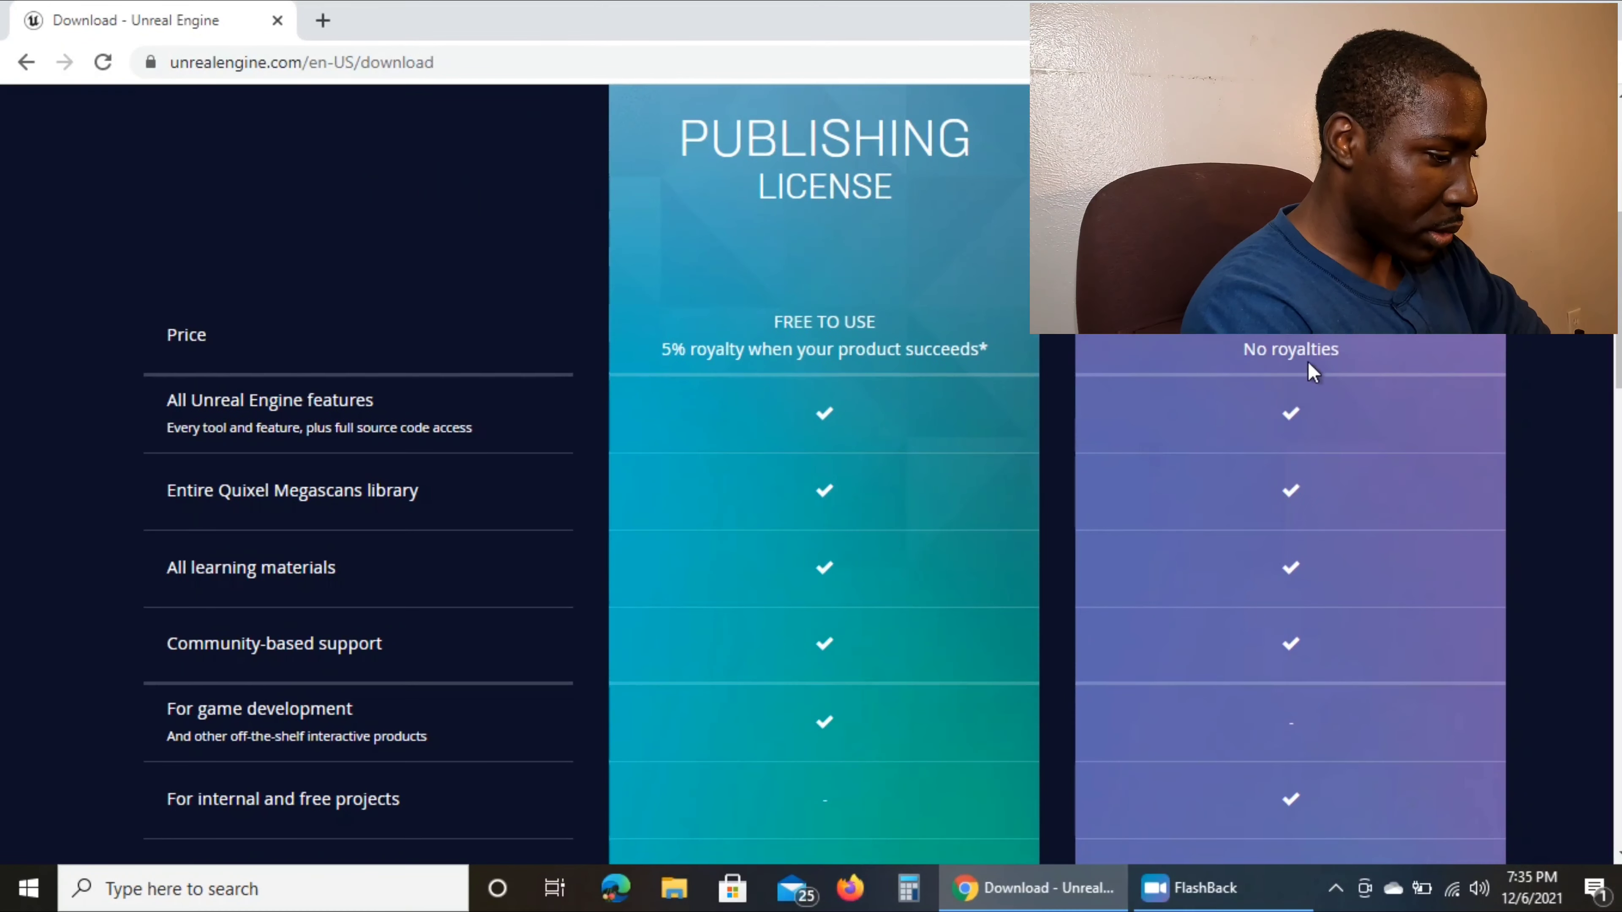
{"action": "scroll", "scroll_direction": "down", "scroll_amount": 3}
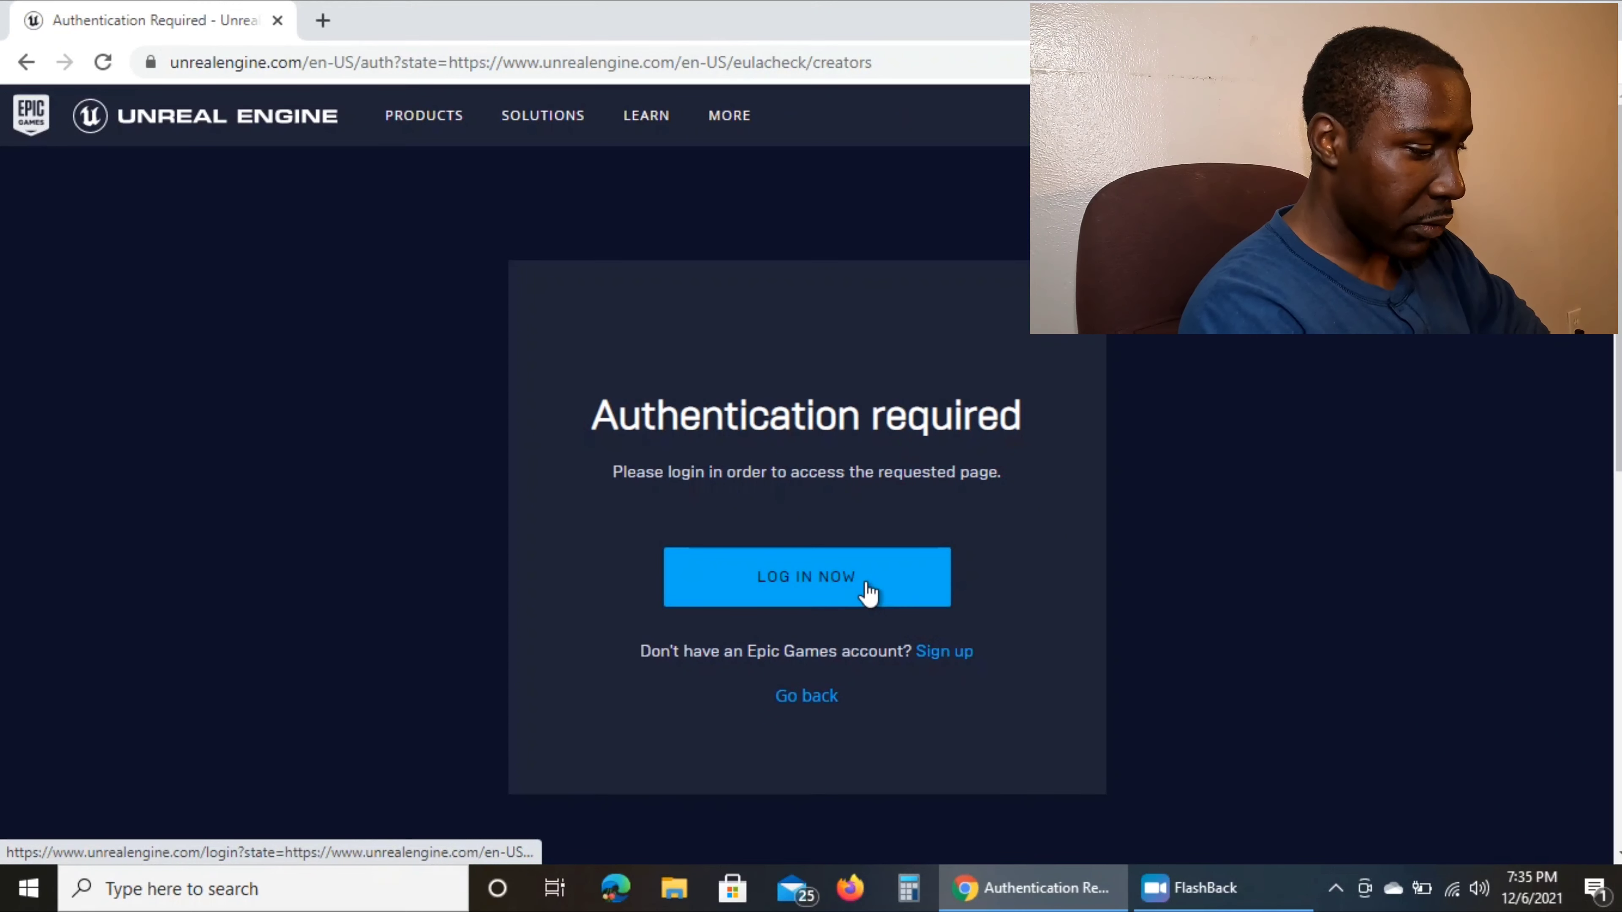
{"action": "mouse_move", "coordinate": [943, 650]}
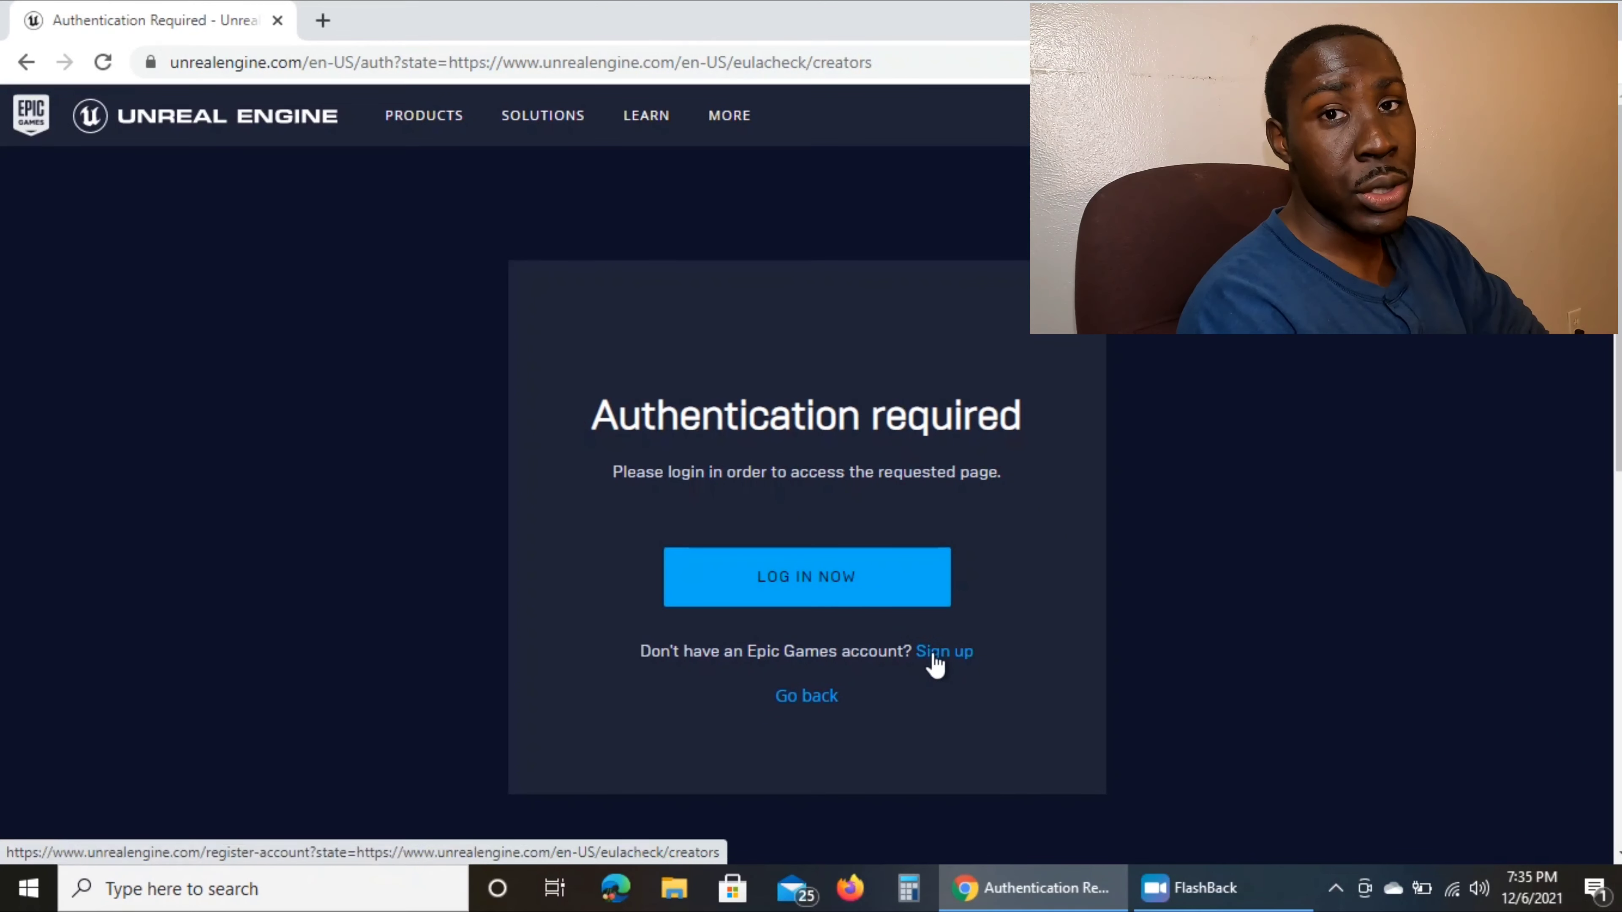
Step: Proceed via Log In Now to the Epic Games sign-in page with account provider options
{"action": "left_click", "coordinate": [805, 576]}
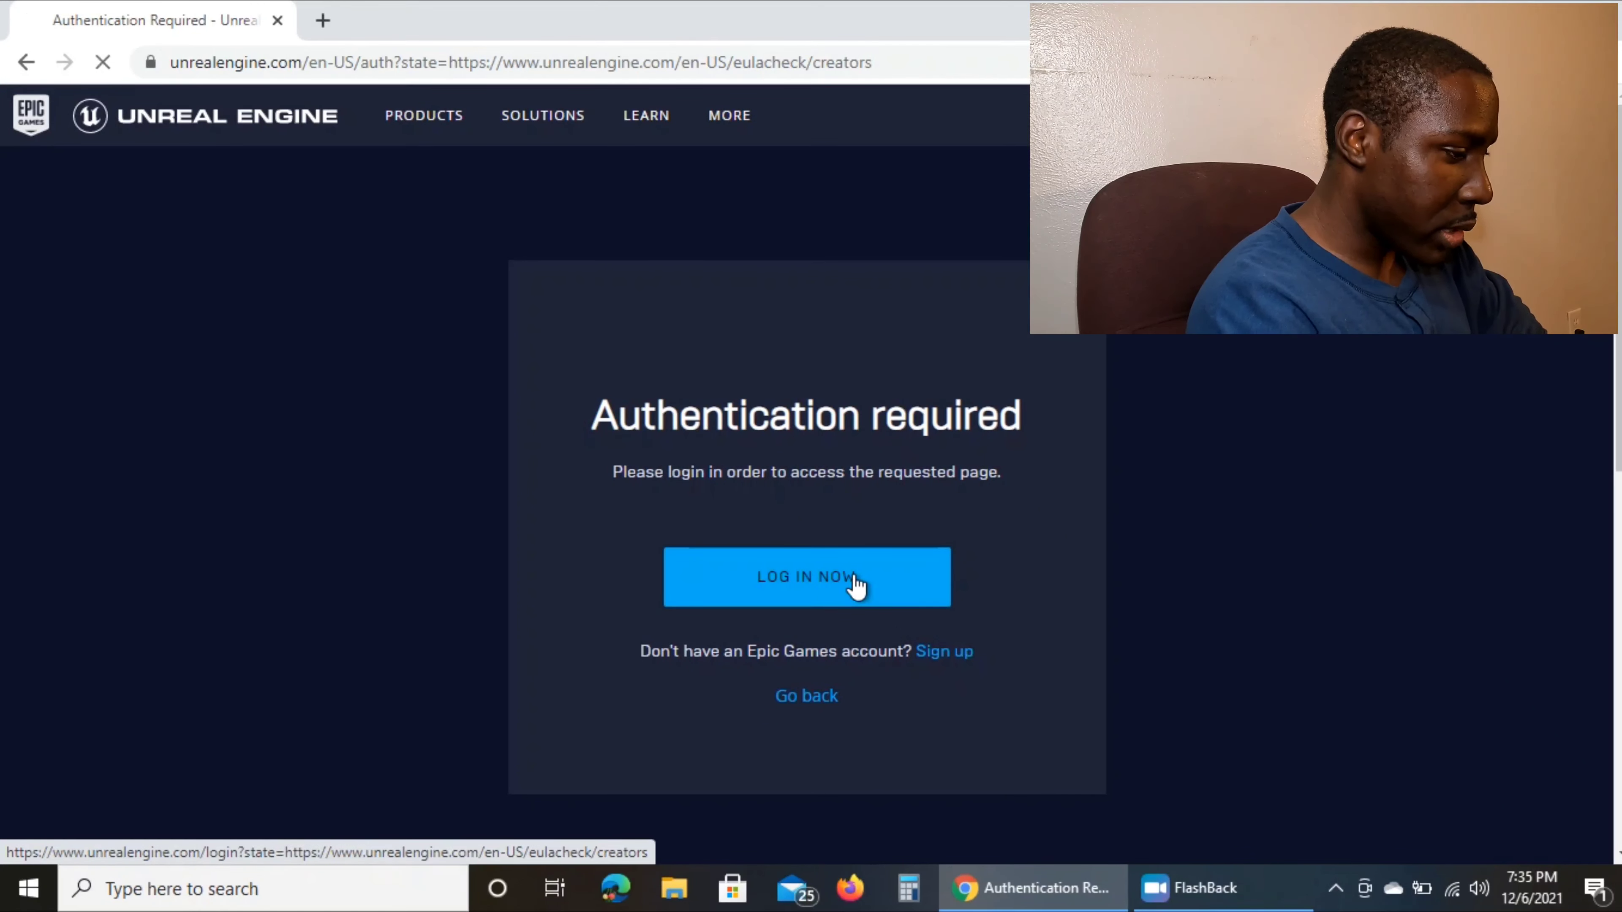
{"action": "left_click", "coordinate": [806, 576]}
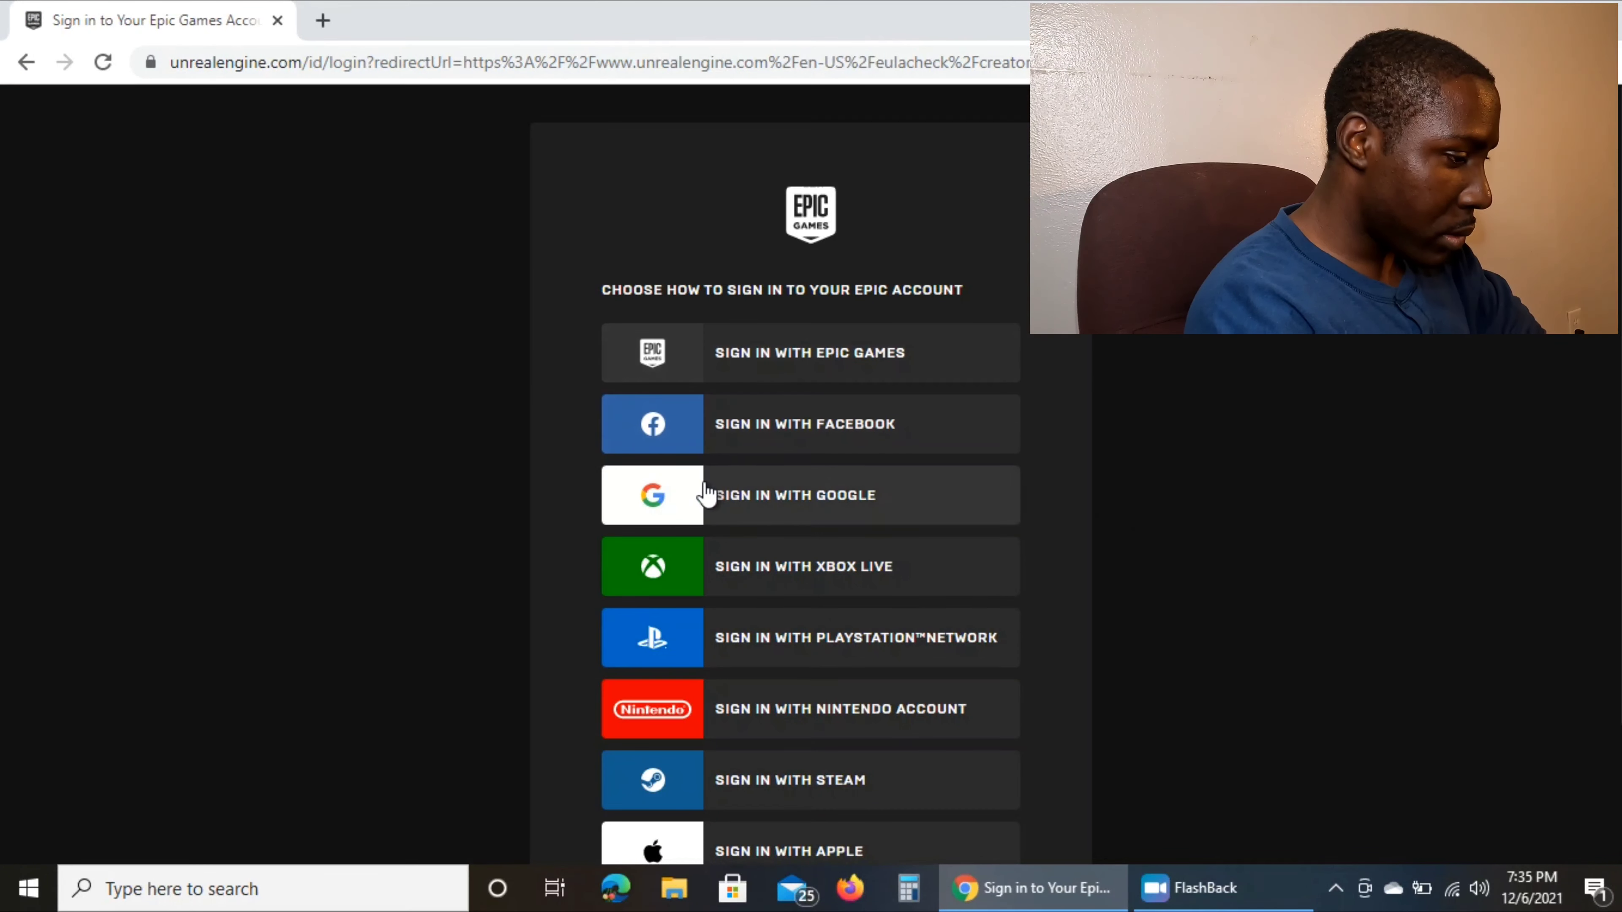
{"action": "mouse_move", "coordinate": [1432, 574]}
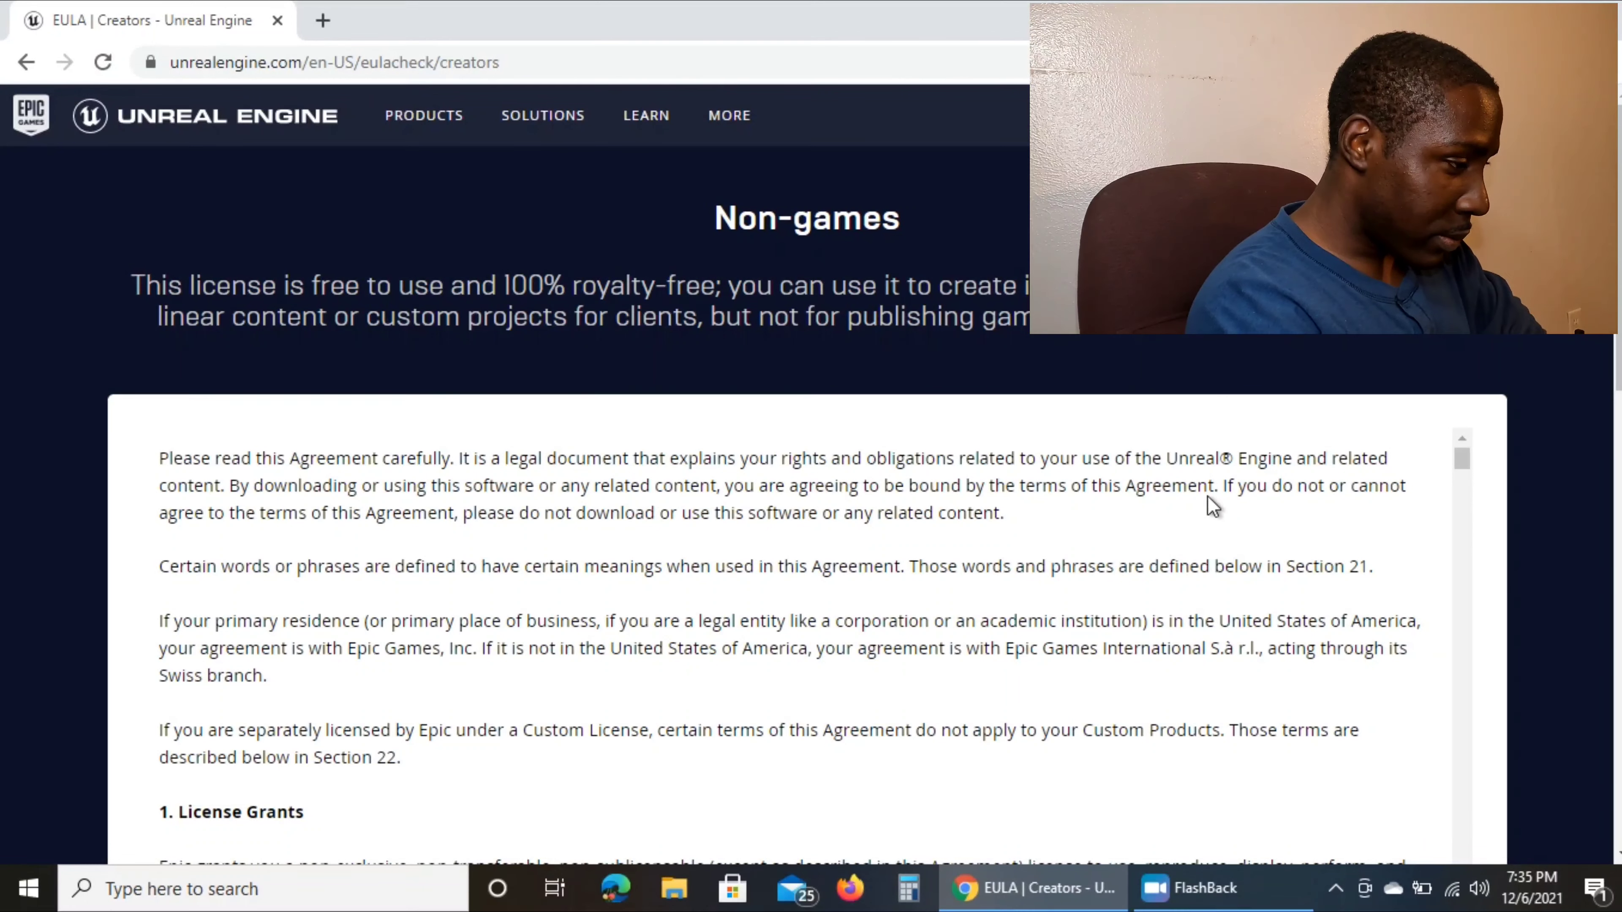
Step: Agree to the Creators license EULA and accept it to start the launcher installer download
{"action": "scroll", "scroll_direction": "down", "scroll_amount": 3}
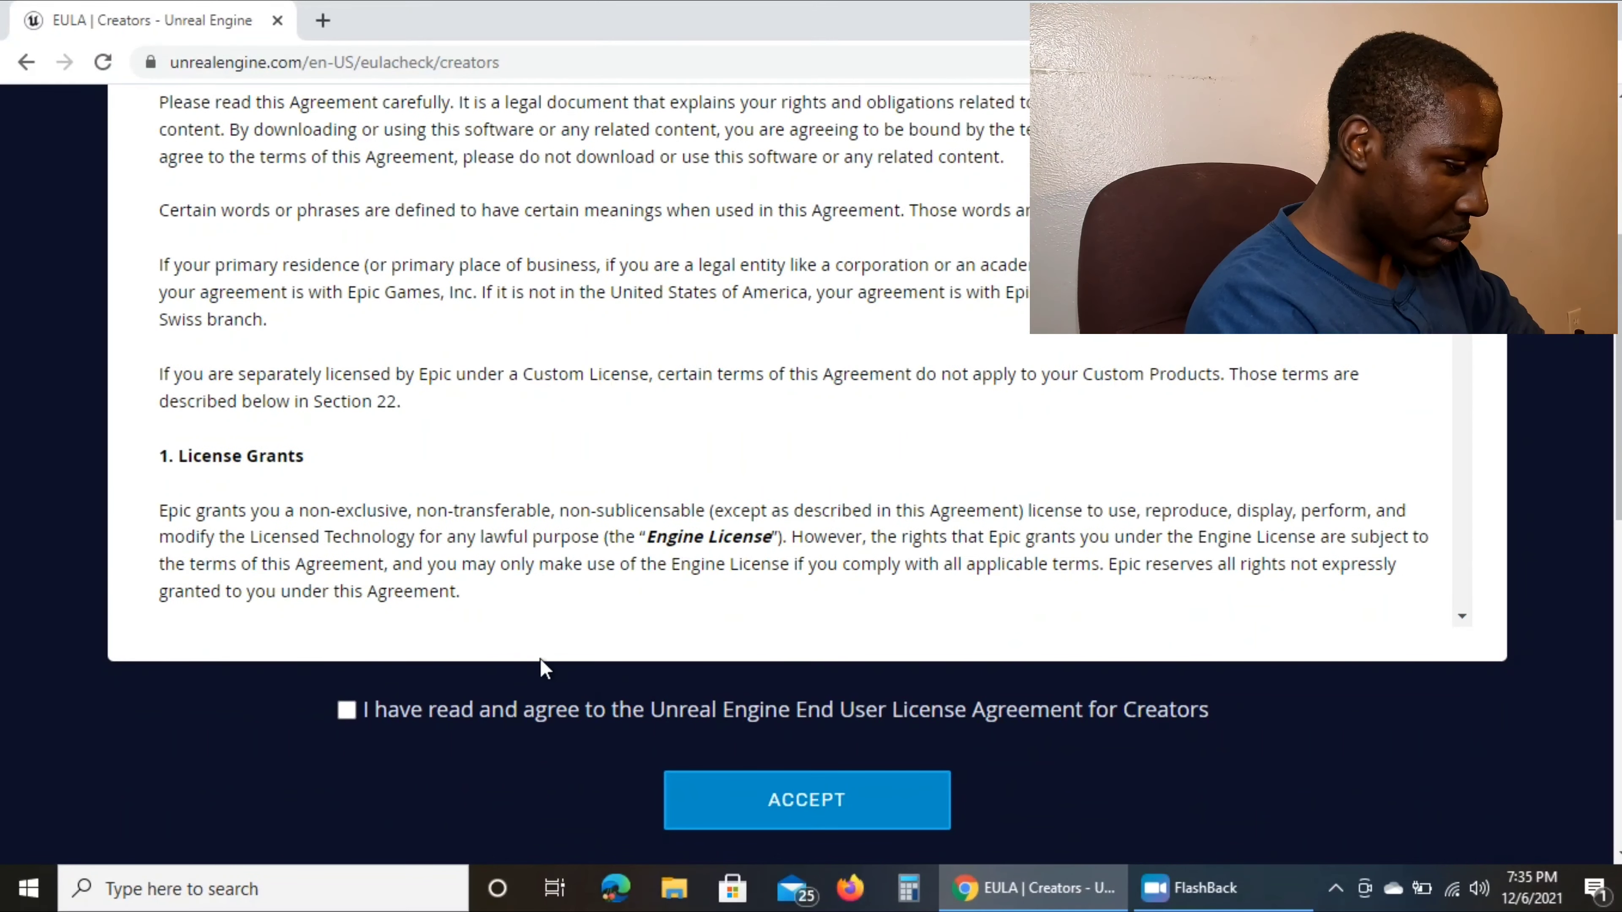
{"action": "left_click", "coordinate": [346, 709]}
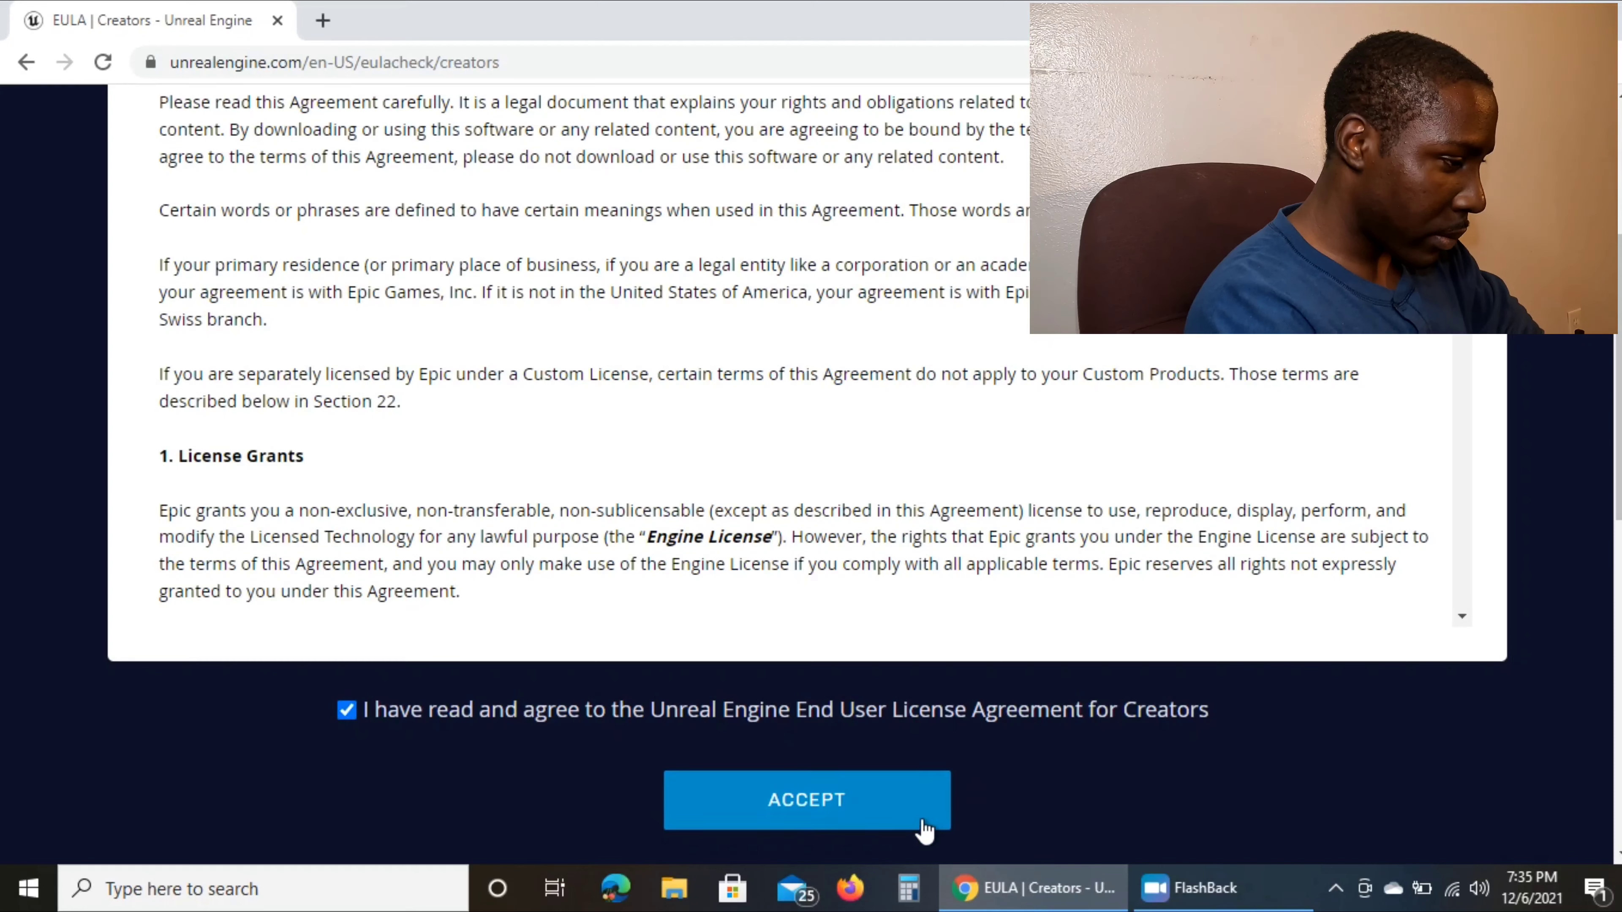
{"action": "left_click", "coordinate": [806, 800]}
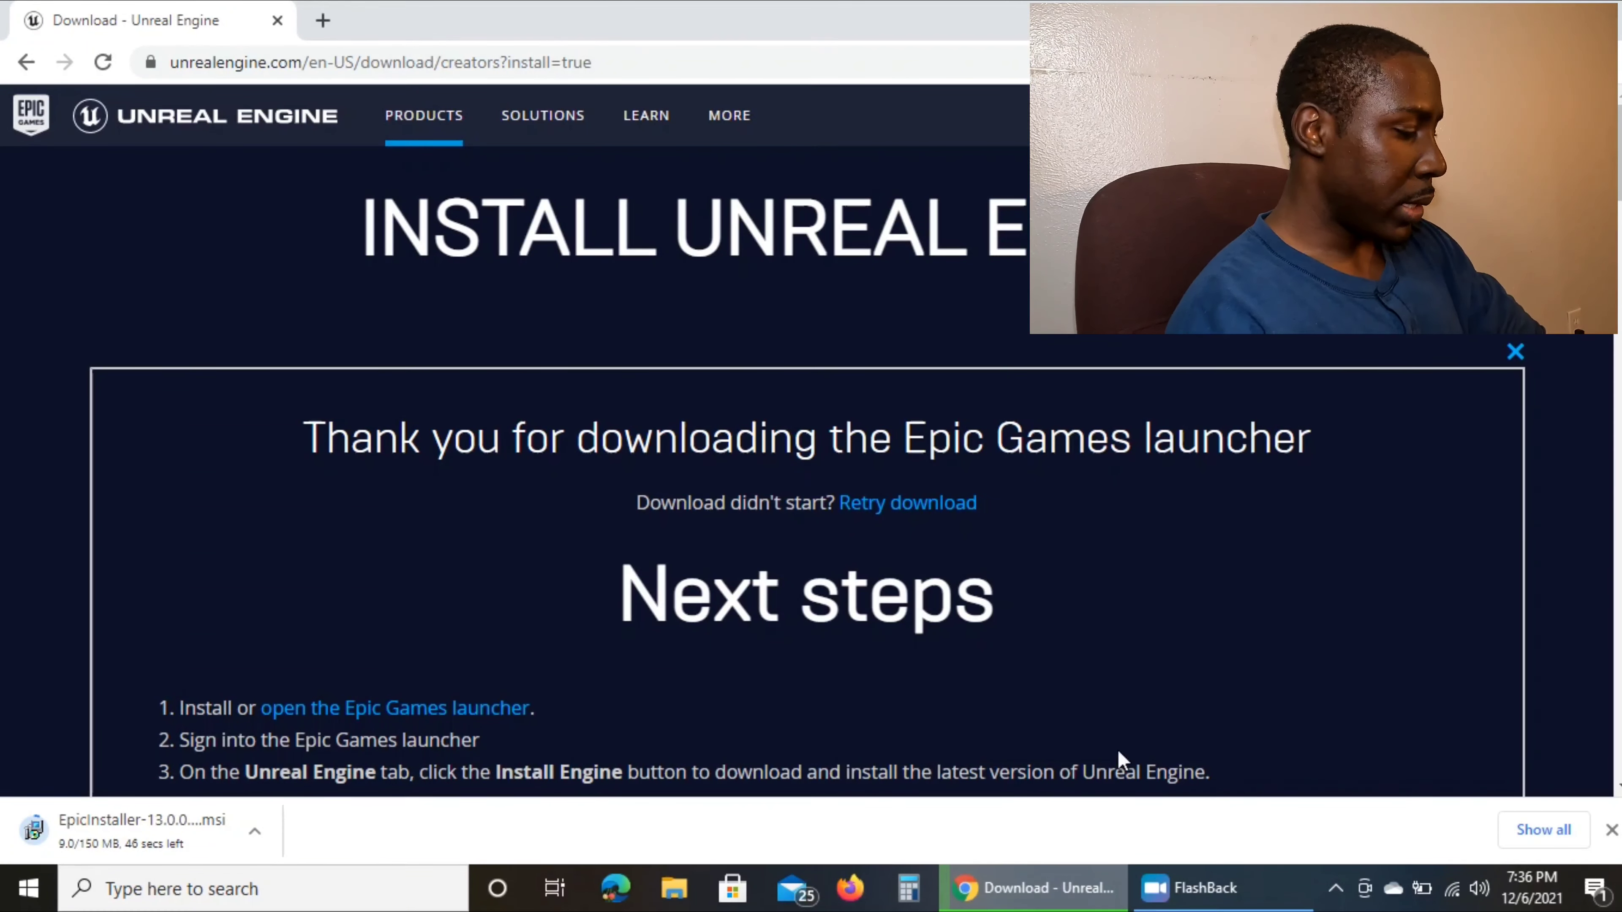
Step: Run the downloaded EpicInstaller .msi and finish the setup so the Epic Games Launcher starts
{"action": "scroll", "scroll_direction": "down", "scroll_amount": 3}
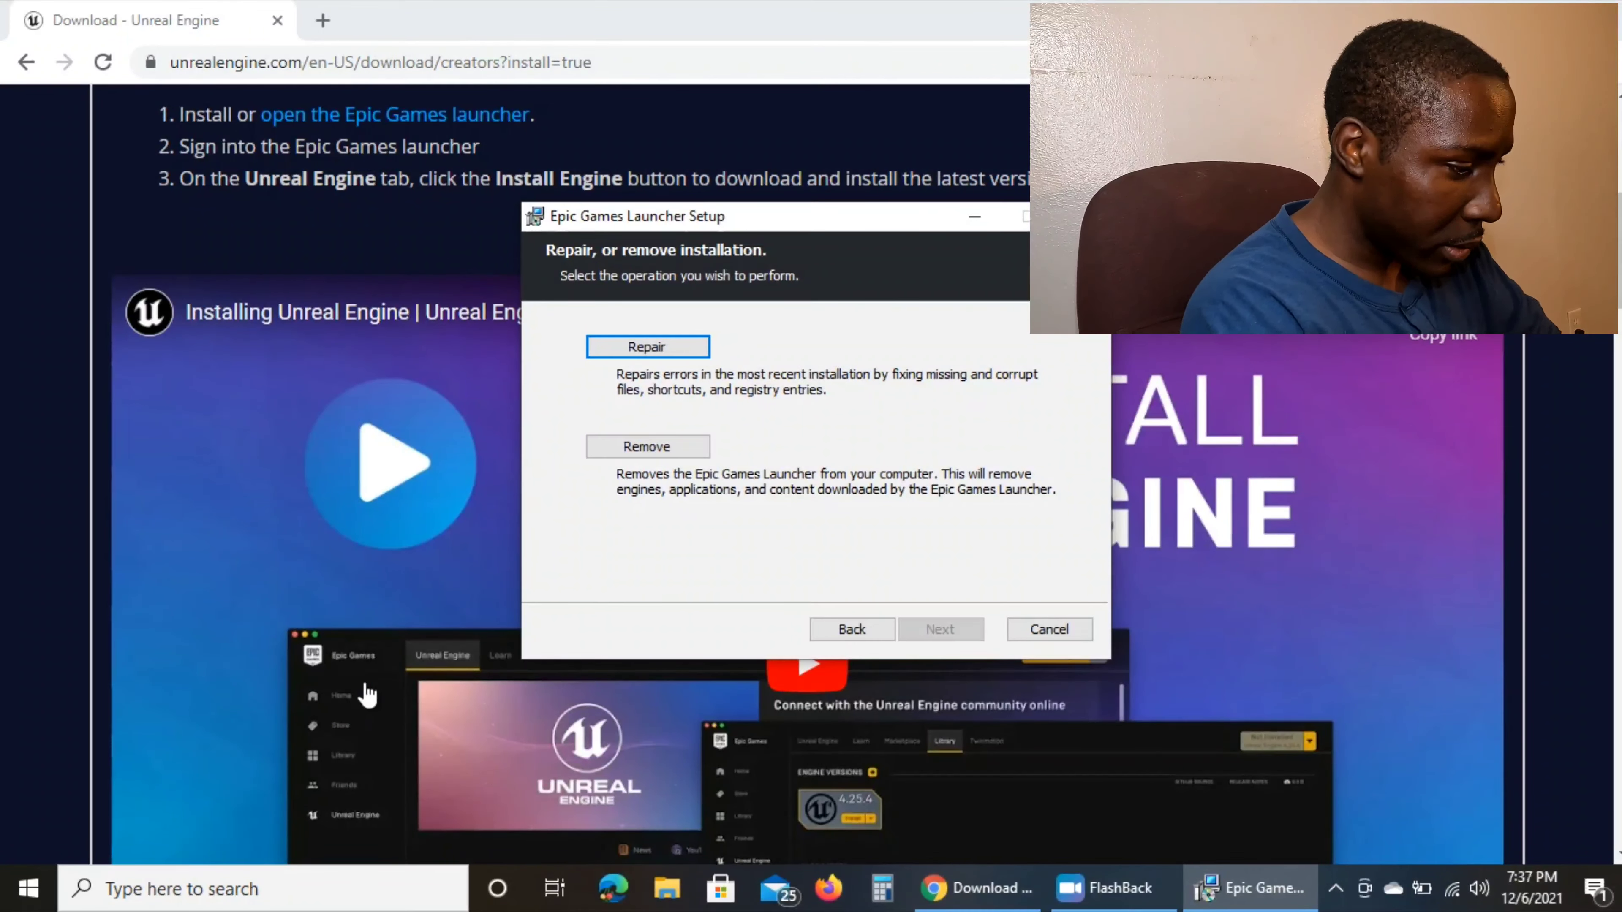
{"action": "mouse_move", "coordinate": [812, 466]}
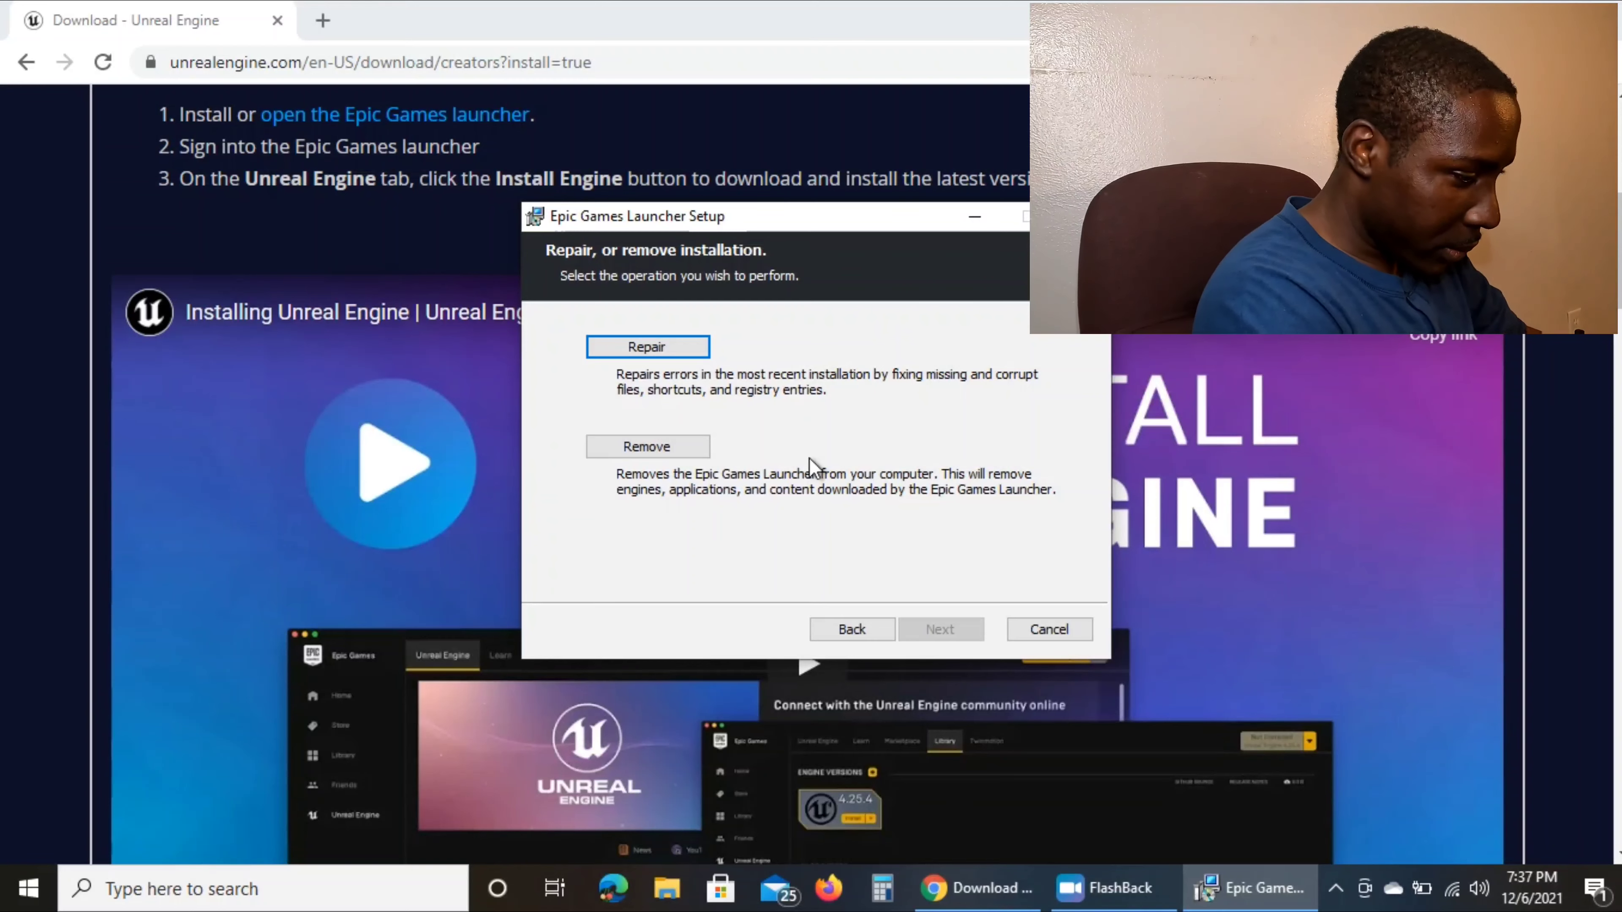
{"action": "left_click", "coordinate": [1047, 628]}
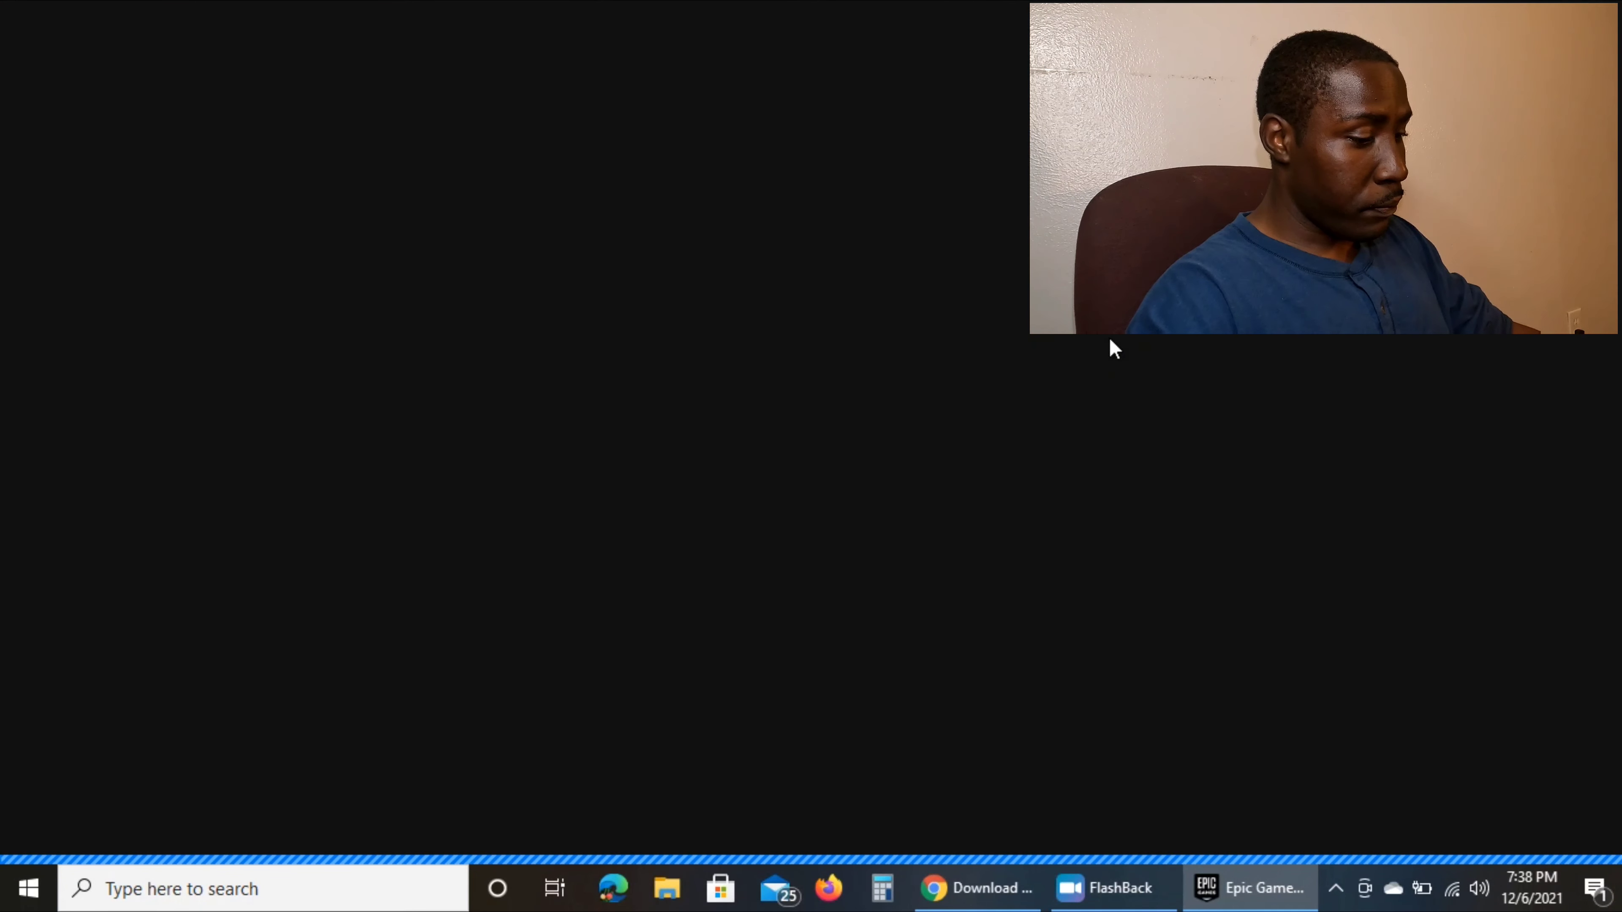
Step: Scroll down through the UE4 news feed and back up to the top
{"action": "left_click", "coordinate": [1248, 887]}
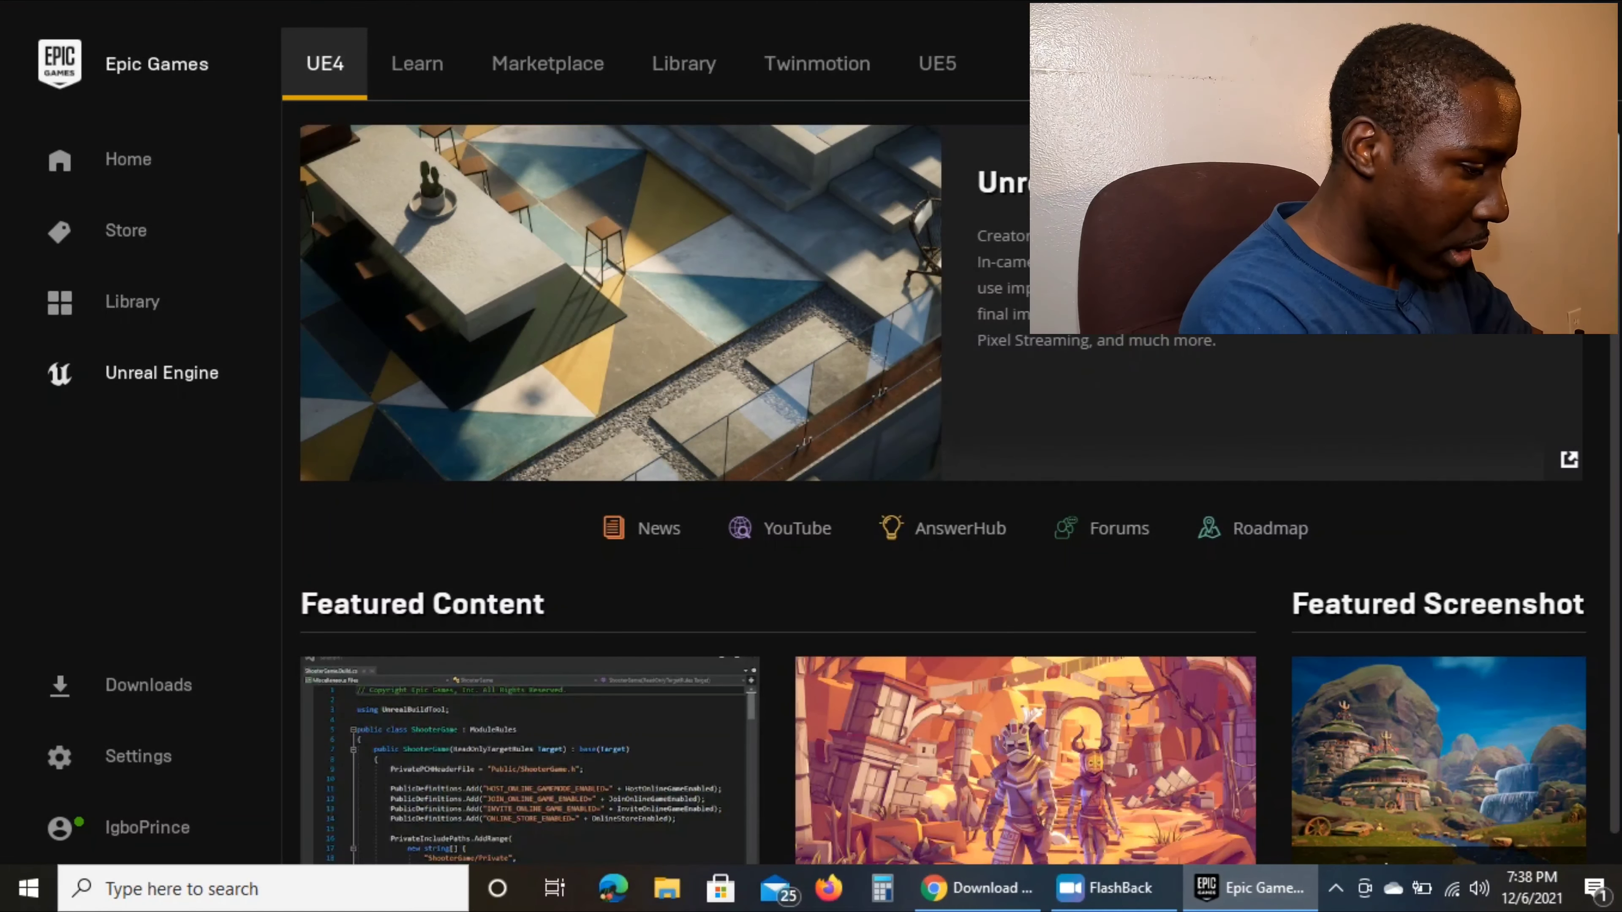
{"action": "scroll", "scroll_direction": "down", "scroll_amount": 3}
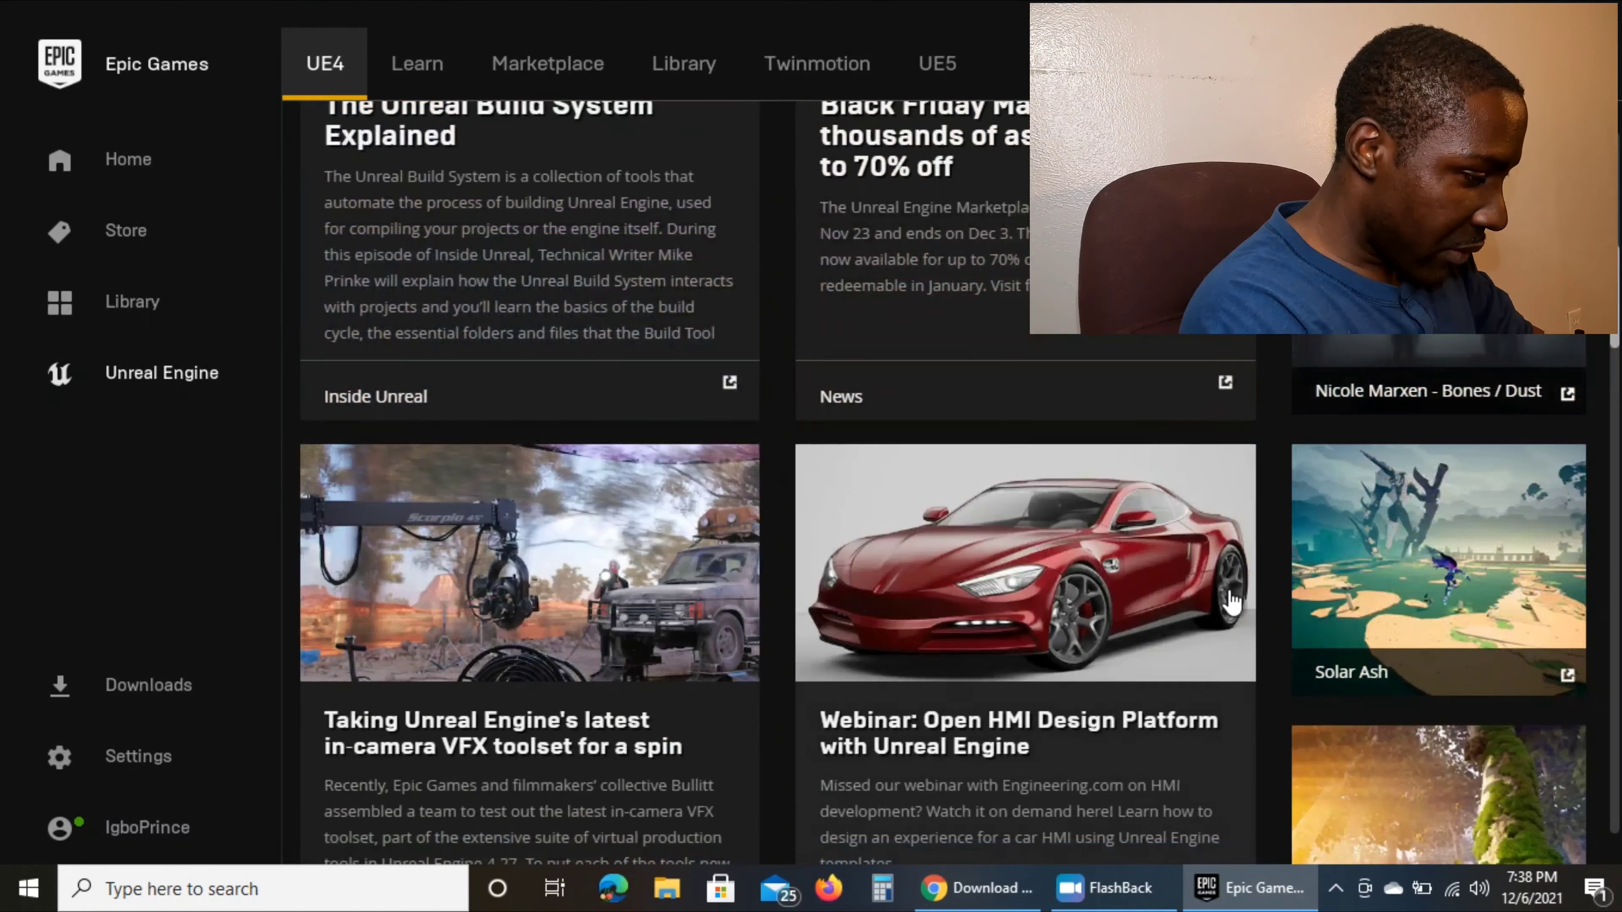
{"action": "scroll", "scroll_direction": "down", "scroll_amount": 3}
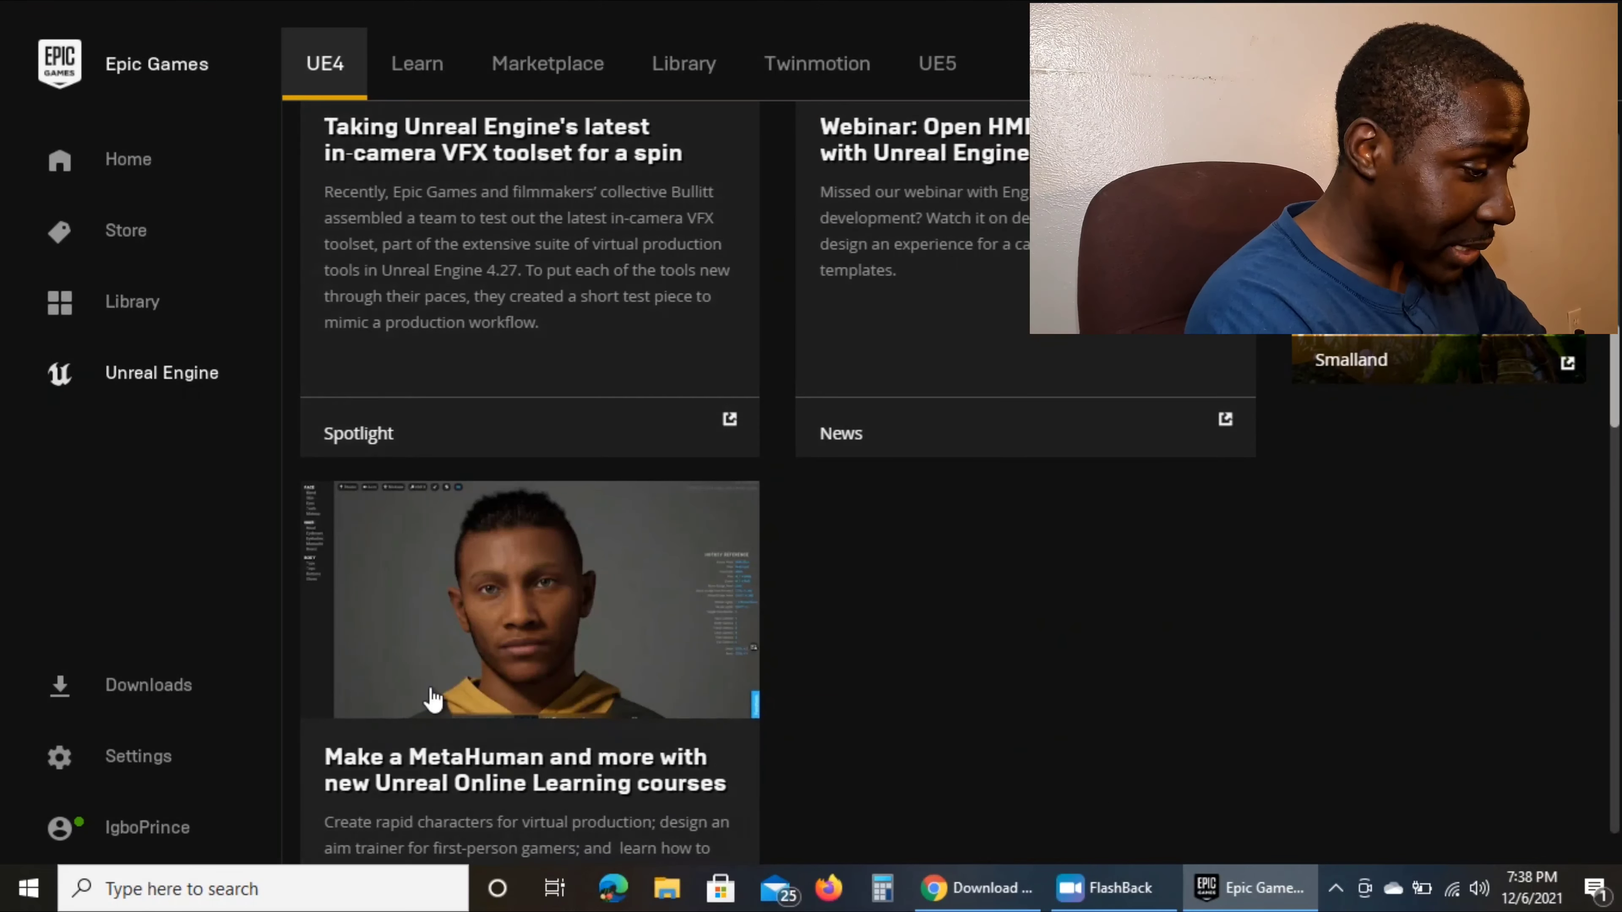
{"action": "mouse_move", "coordinate": [672, 528]}
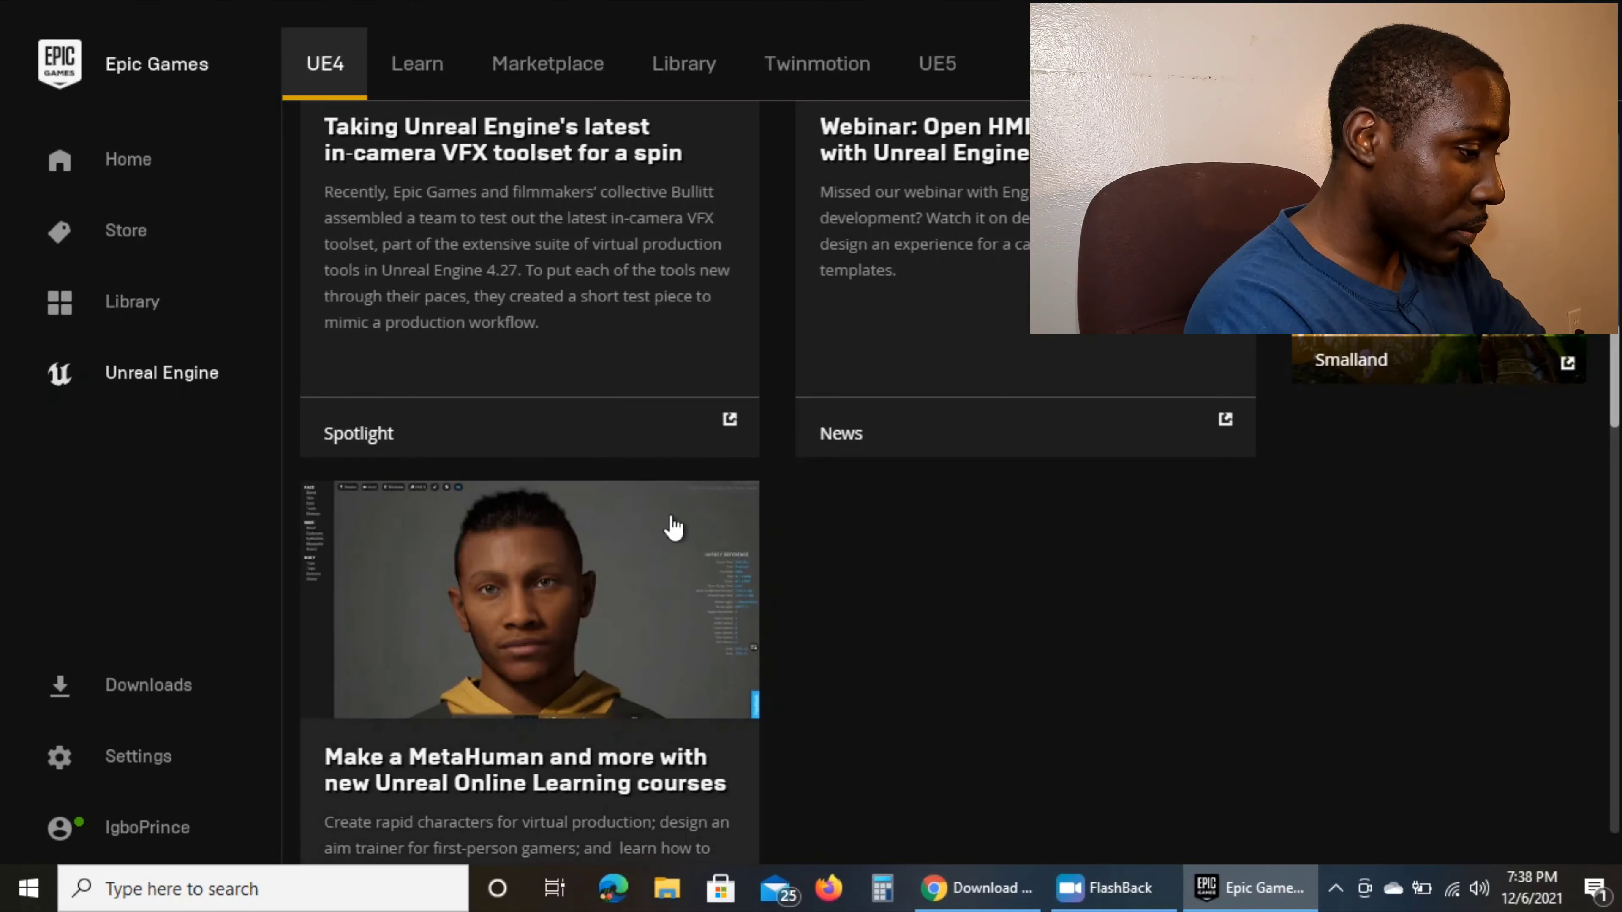
{"action": "scroll", "scroll_direction": "up", "scroll_amount": 3}
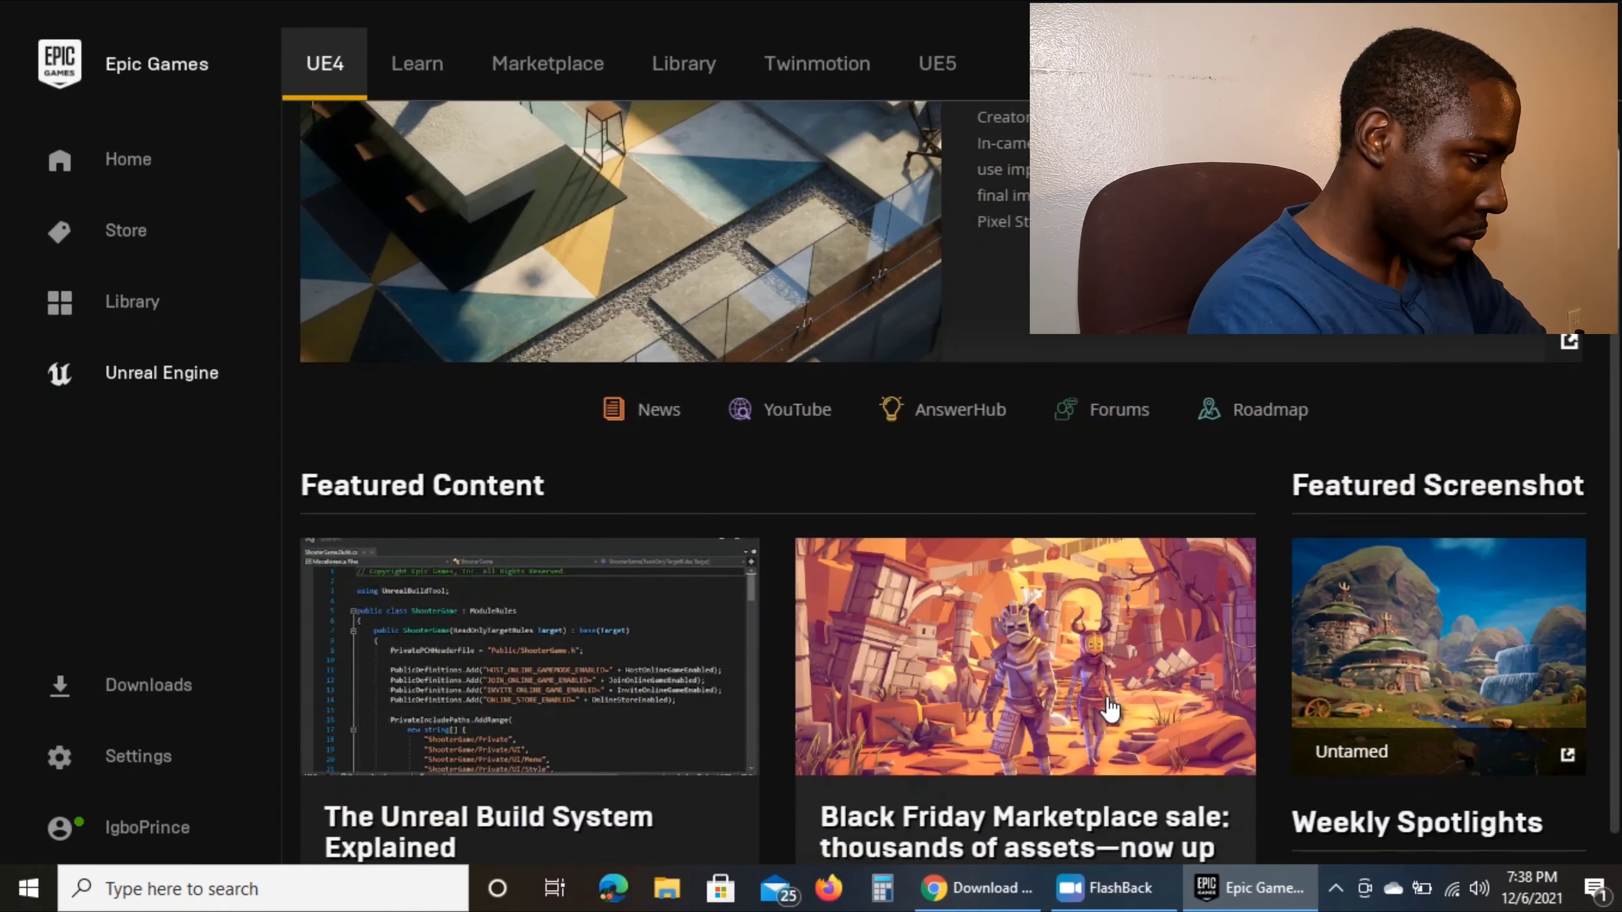
{"action": "scroll", "scroll_direction": "up", "scroll_amount": 3}
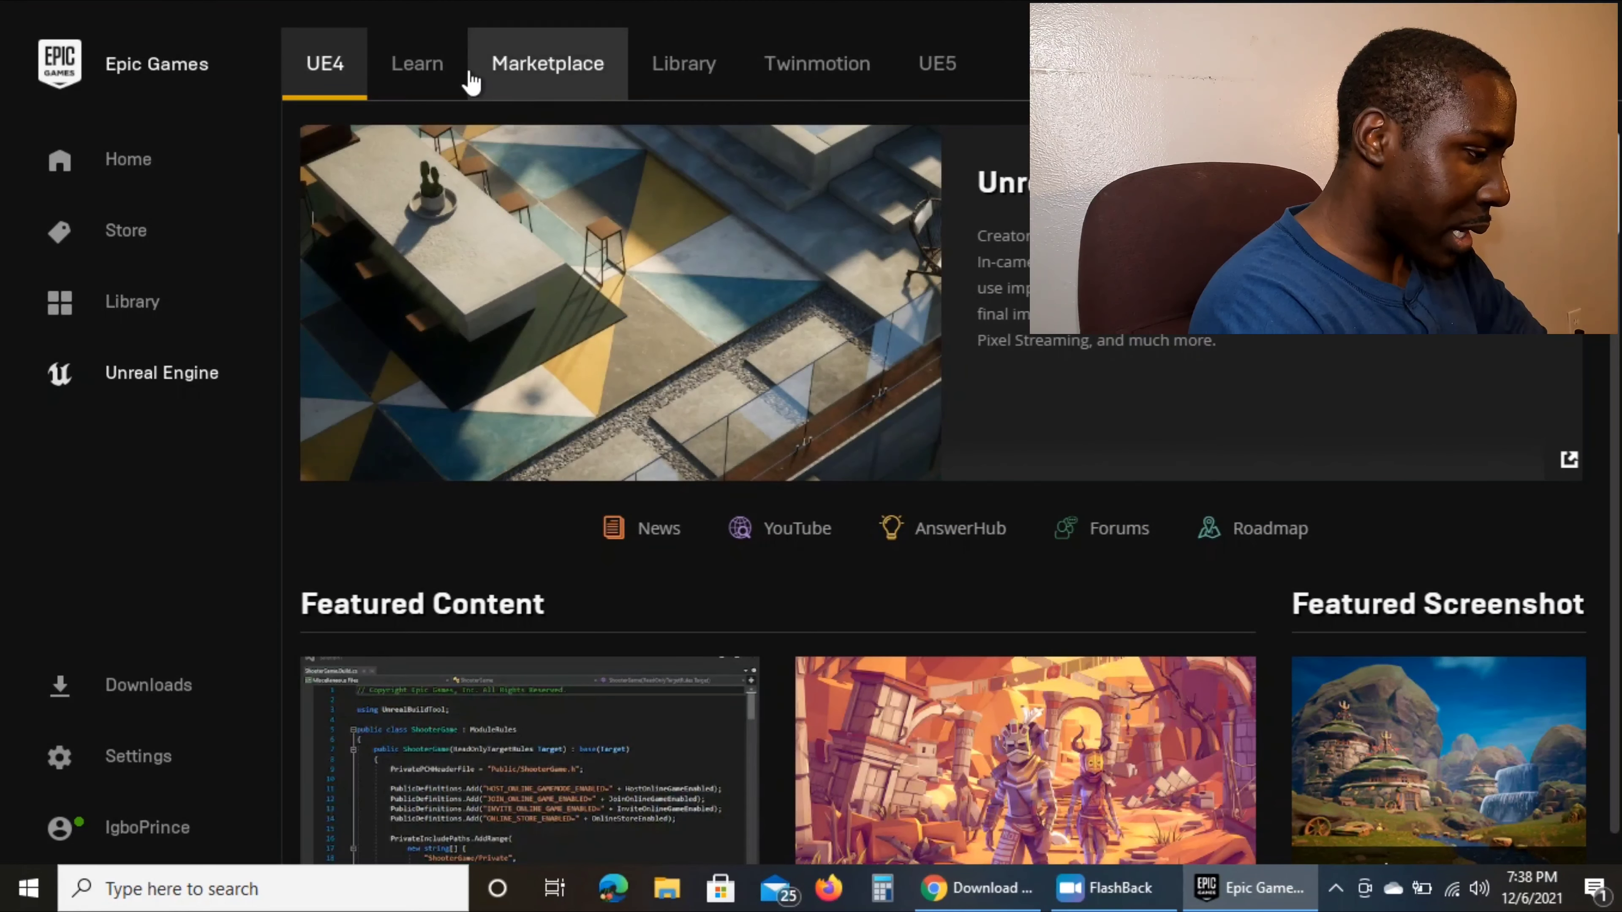
Step: Switch to the Library view listing Engine Versions and the ArchVisDemo and Pinball projects
{"action": "left_click", "coordinate": [684, 63]}
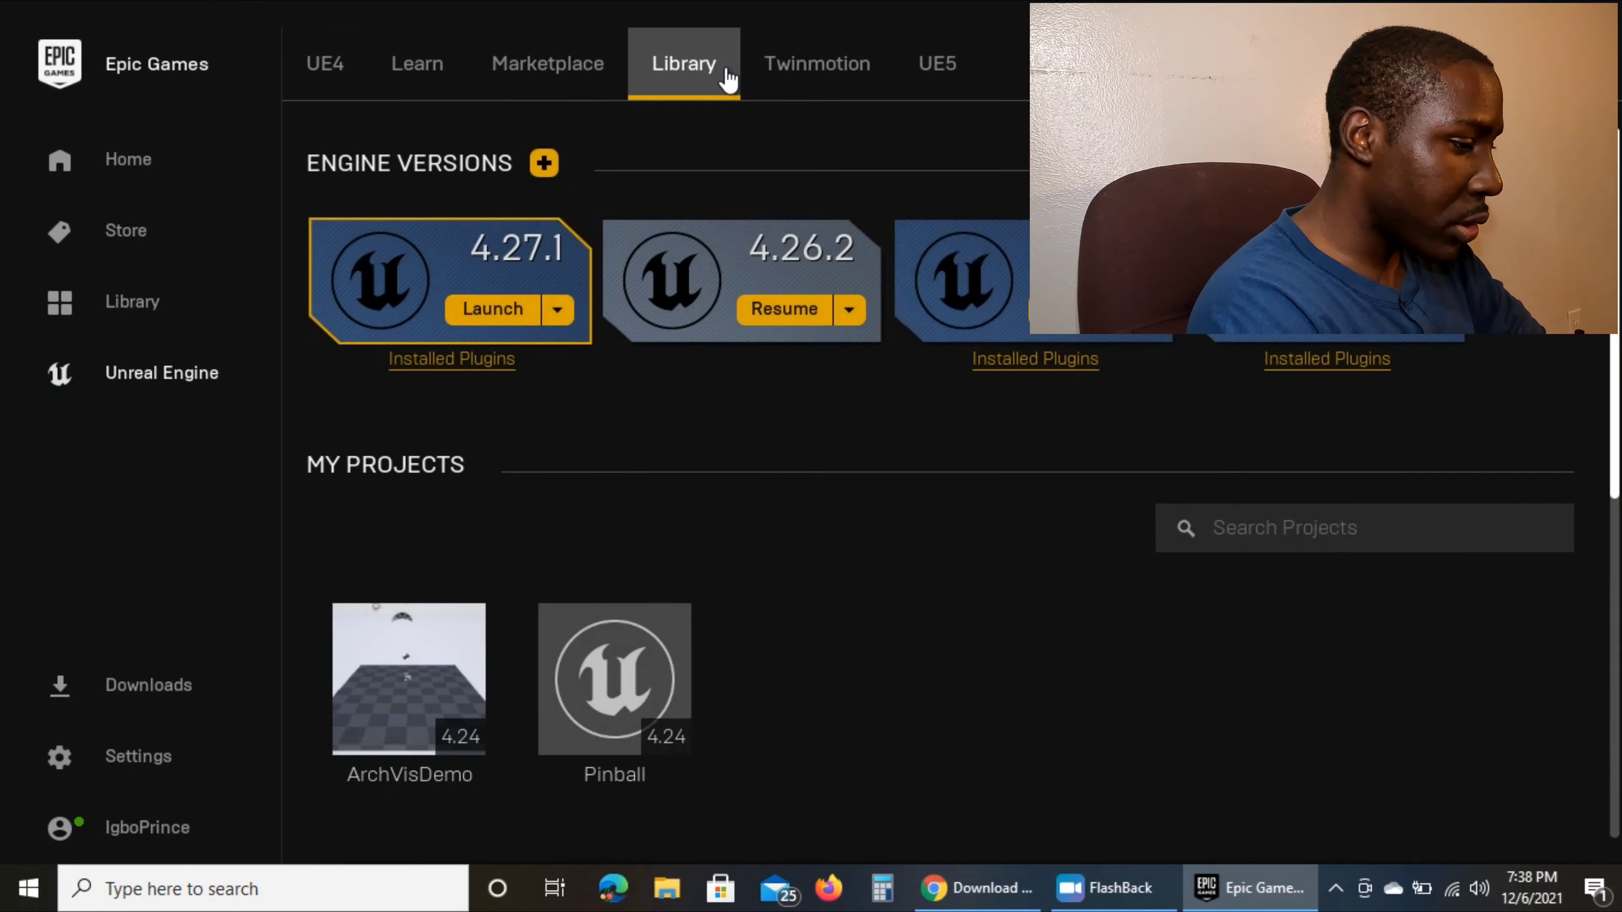
{"action": "mouse_move", "coordinate": [907, 405]}
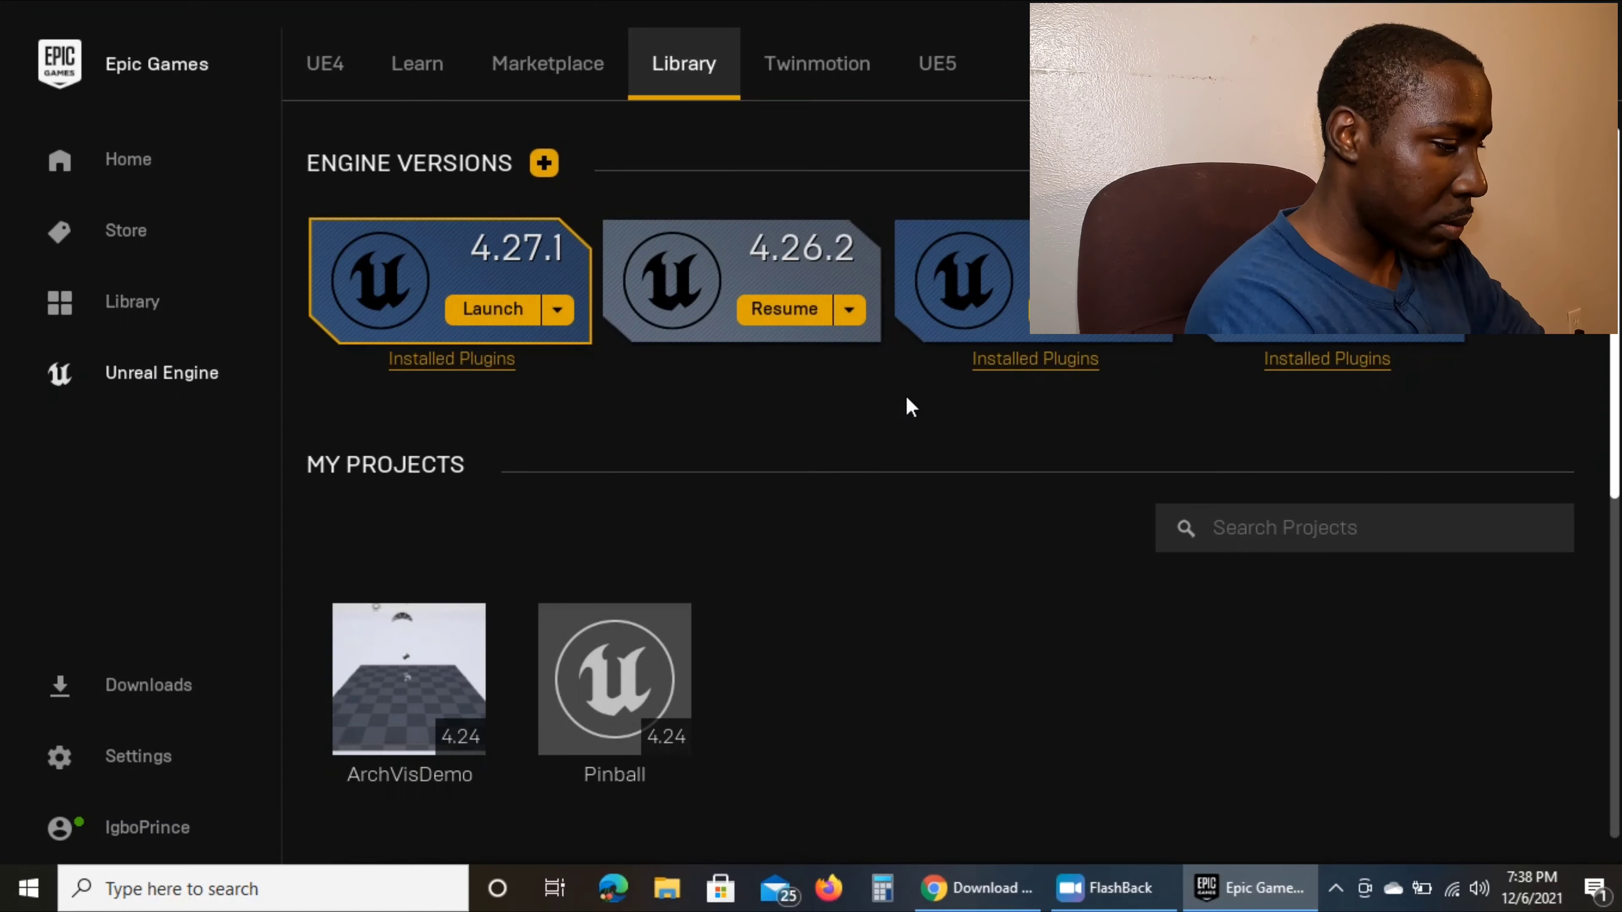
{"action": "mouse_move", "coordinate": [1255, 507]}
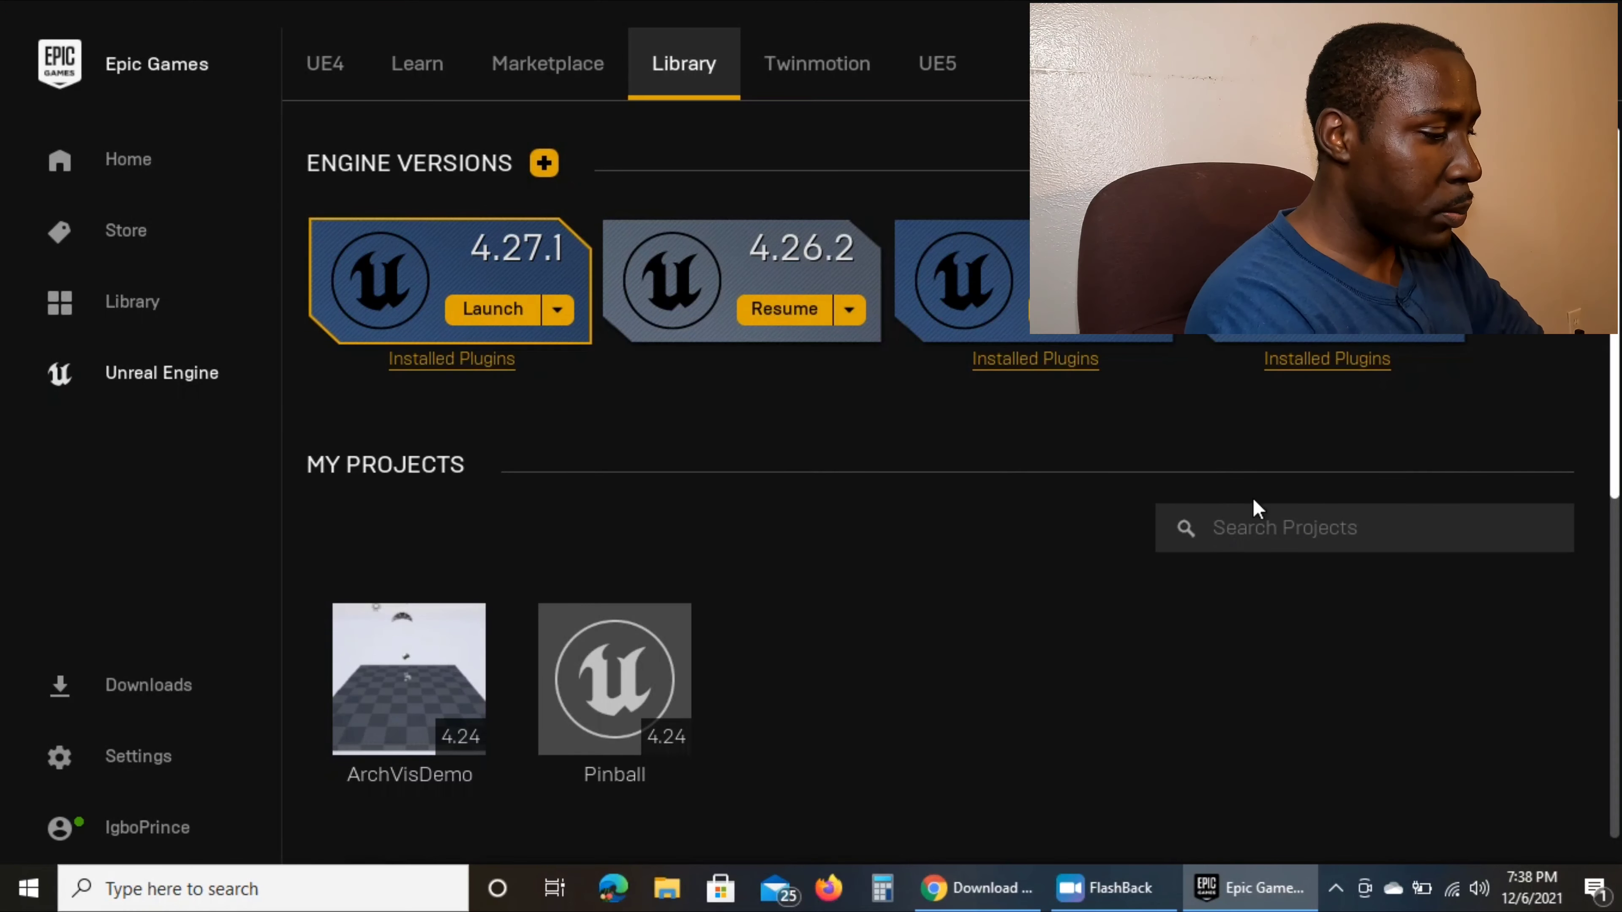
{"action": "mouse_move", "coordinate": [787, 274]}
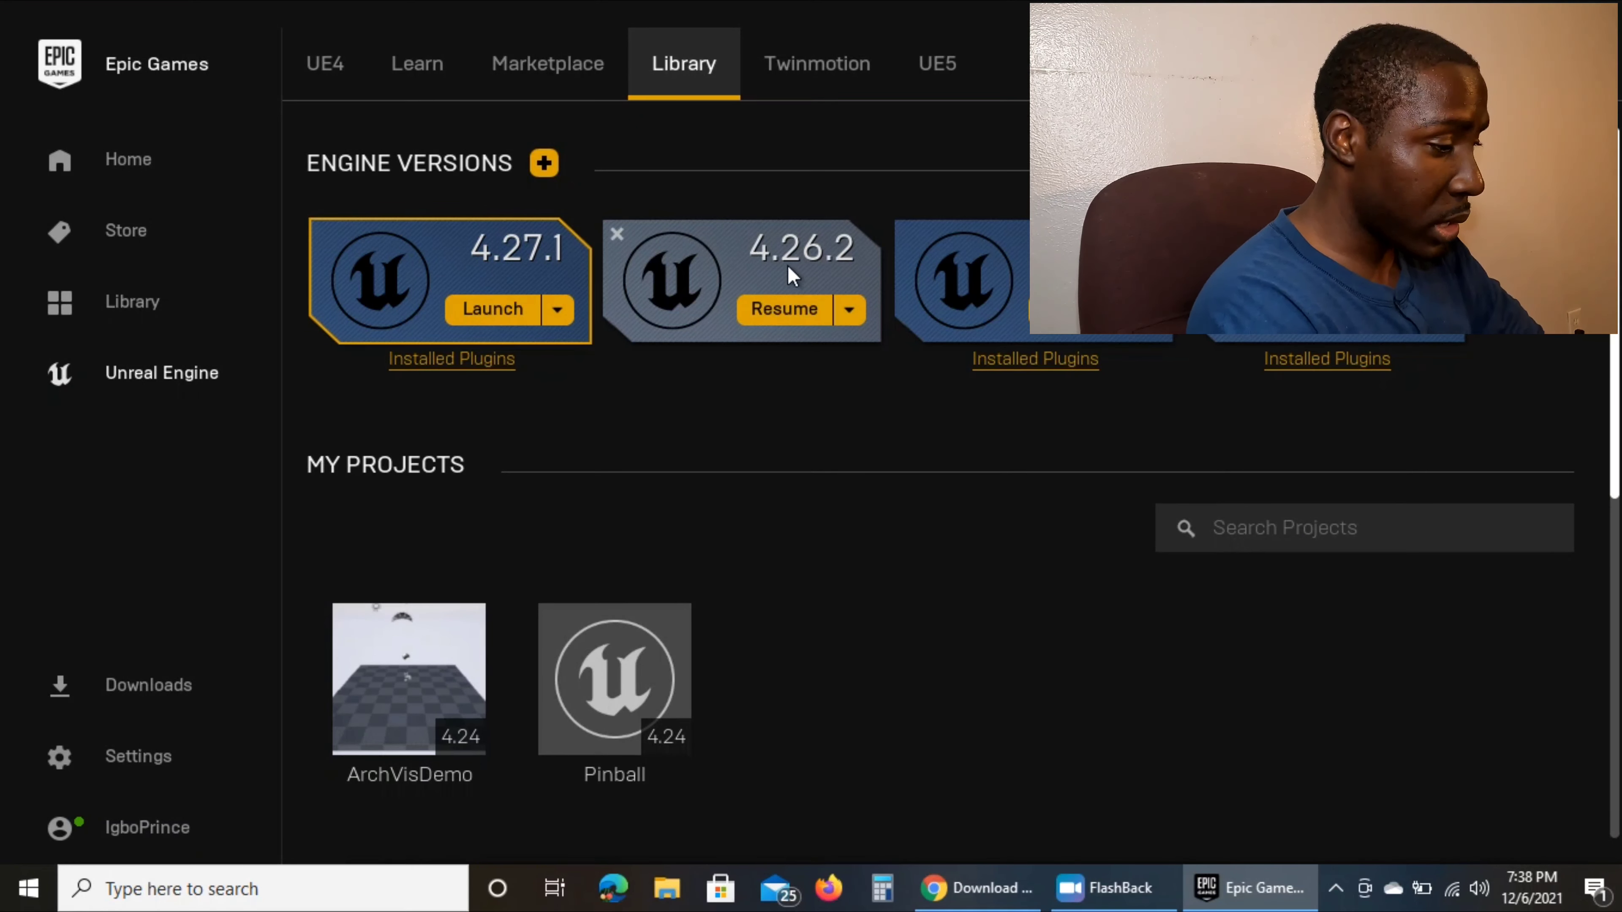
{"action": "mouse_move", "coordinate": [828, 322]}
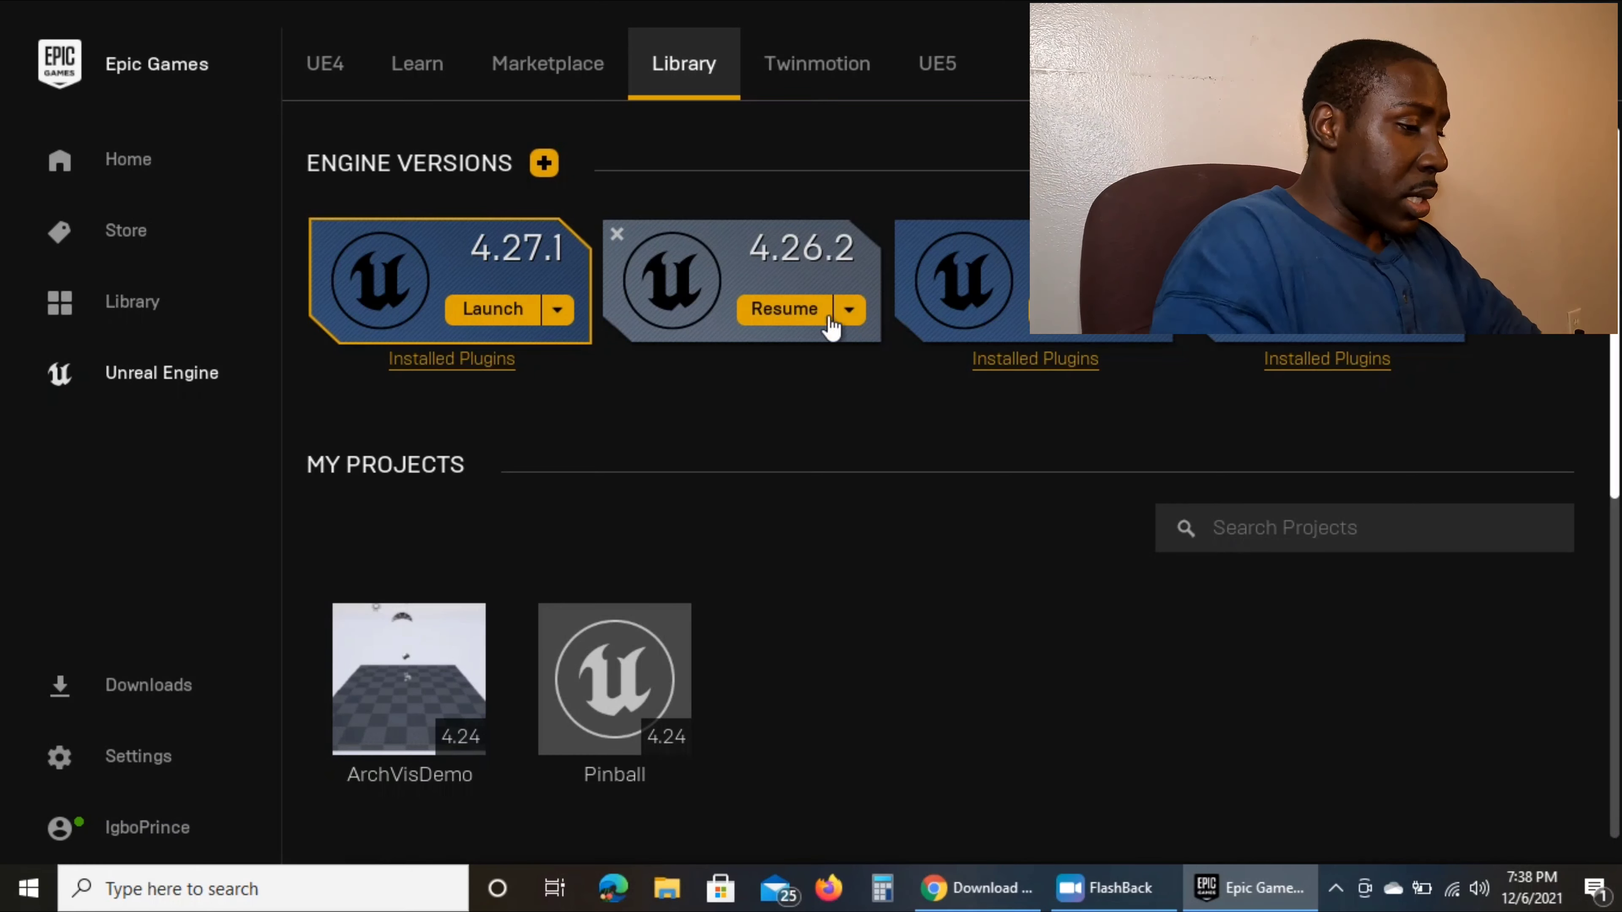
{"action": "mouse_move", "coordinate": [822, 429]}
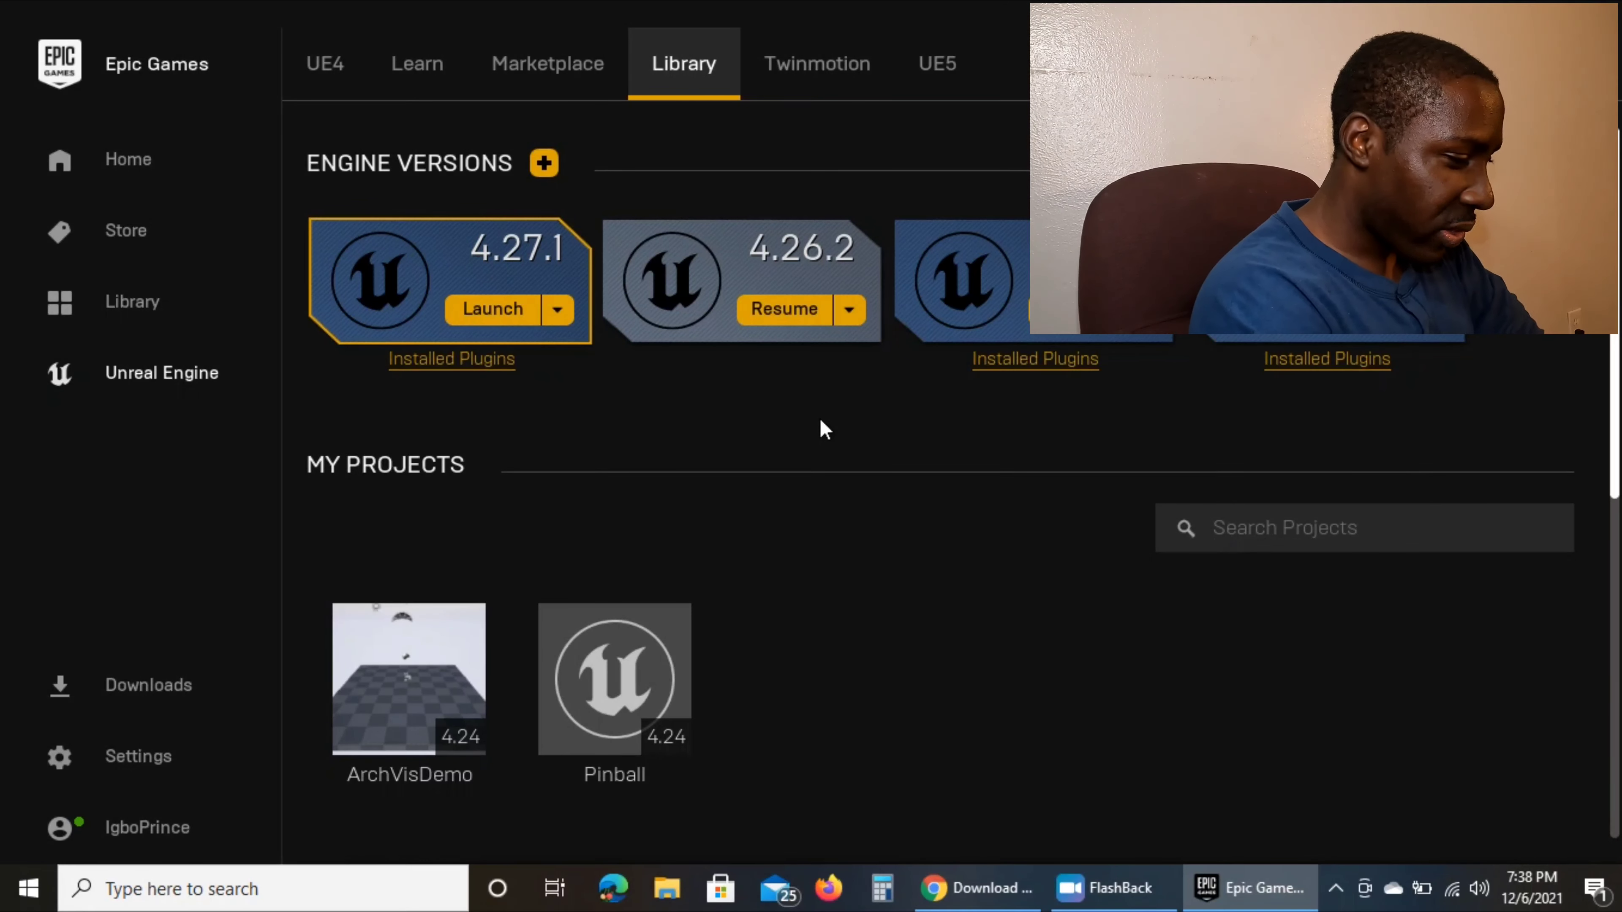
{"action": "mouse_move", "coordinate": [621, 507]}
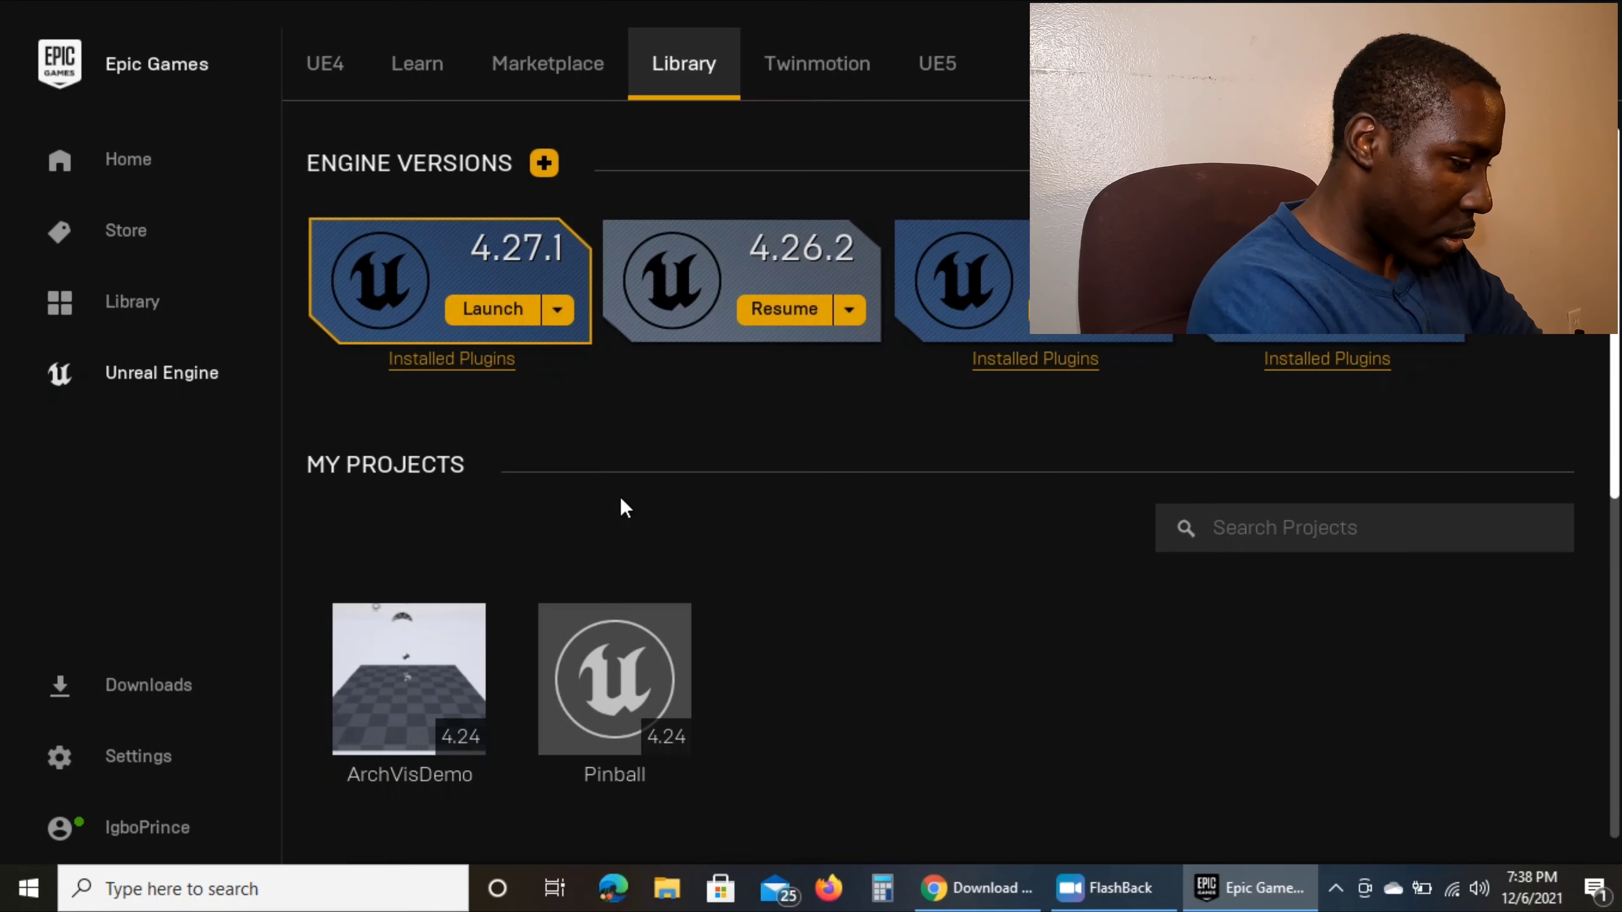
{"action": "mouse_move", "coordinate": [255, 783]}
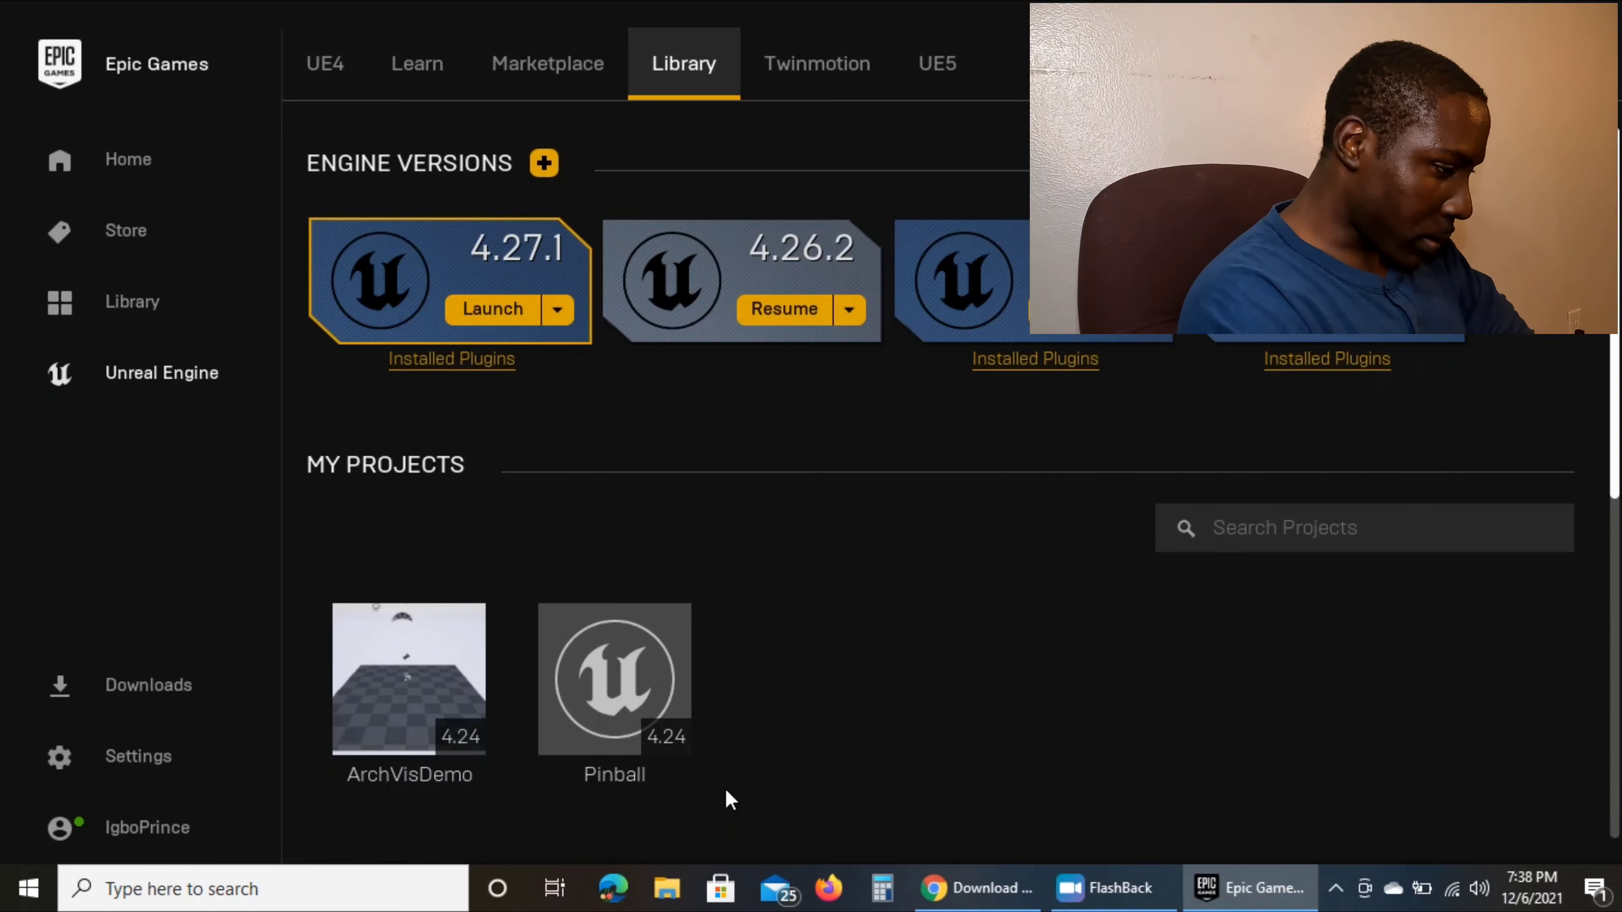
{"action": "mouse_move", "coordinate": [954, 610]}
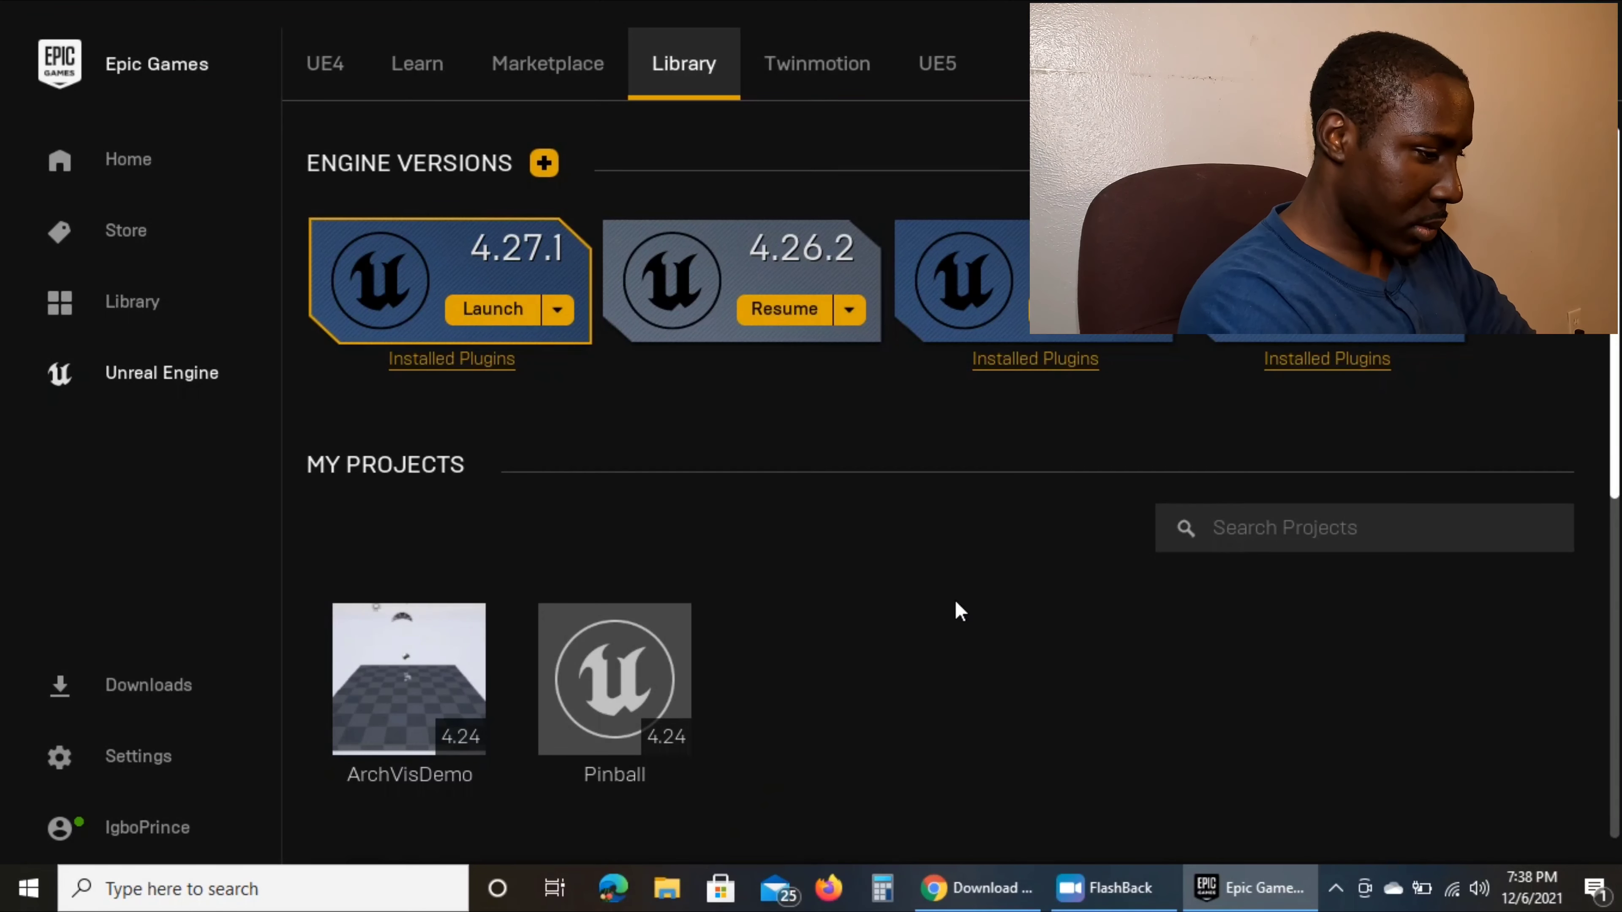
{"action": "mouse_move", "coordinate": [1059, 522]}
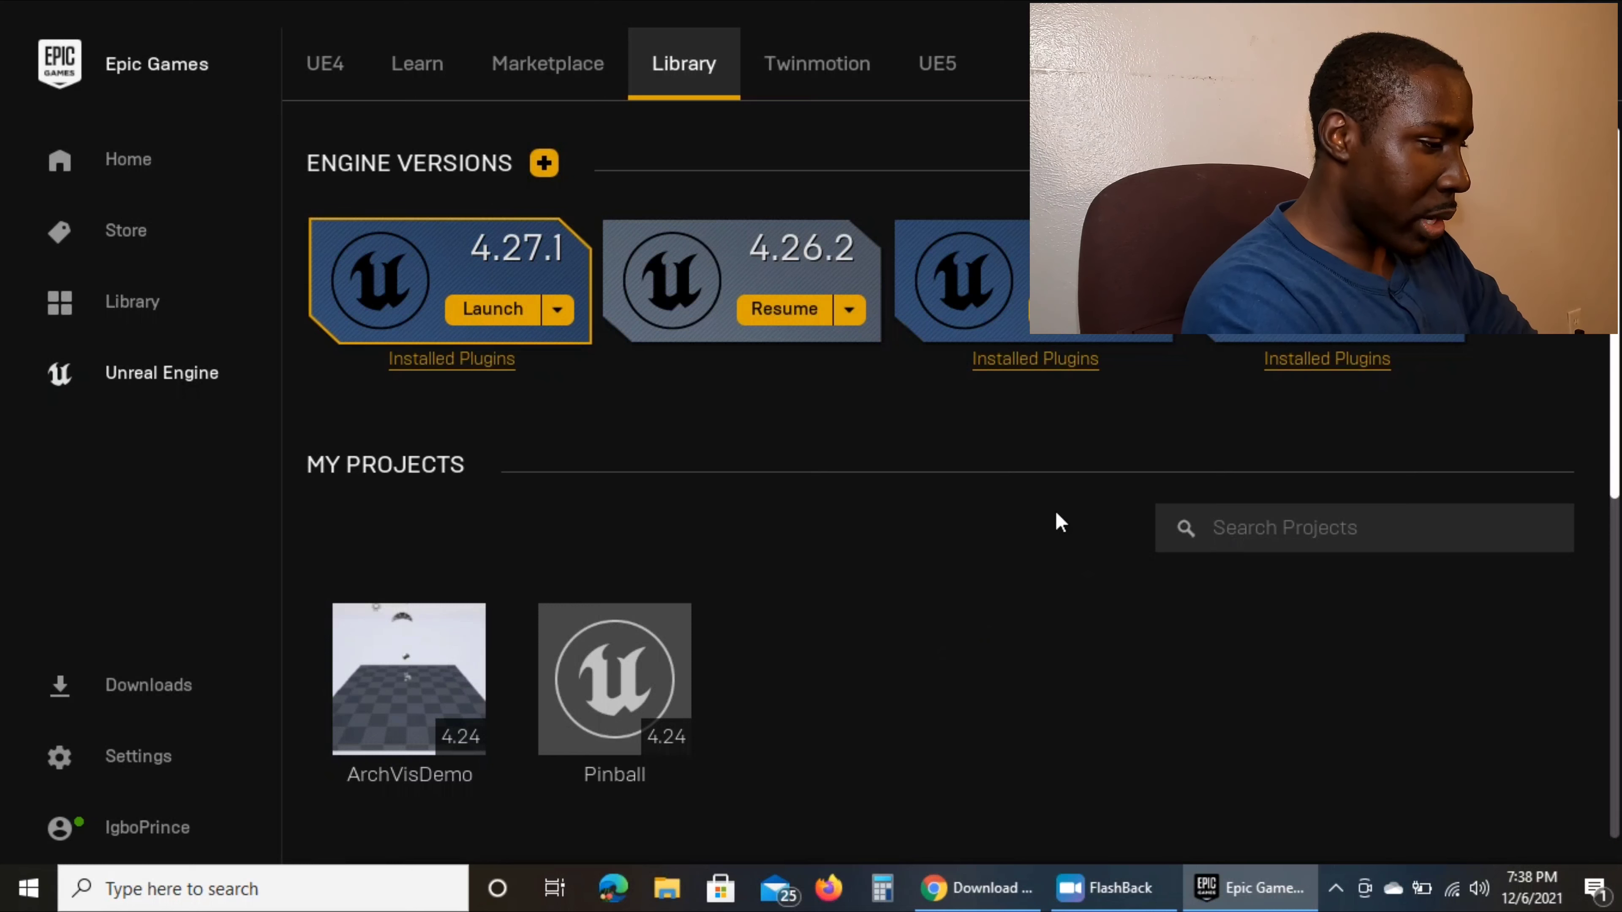
{"action": "mouse_move", "coordinate": [594, 178]}
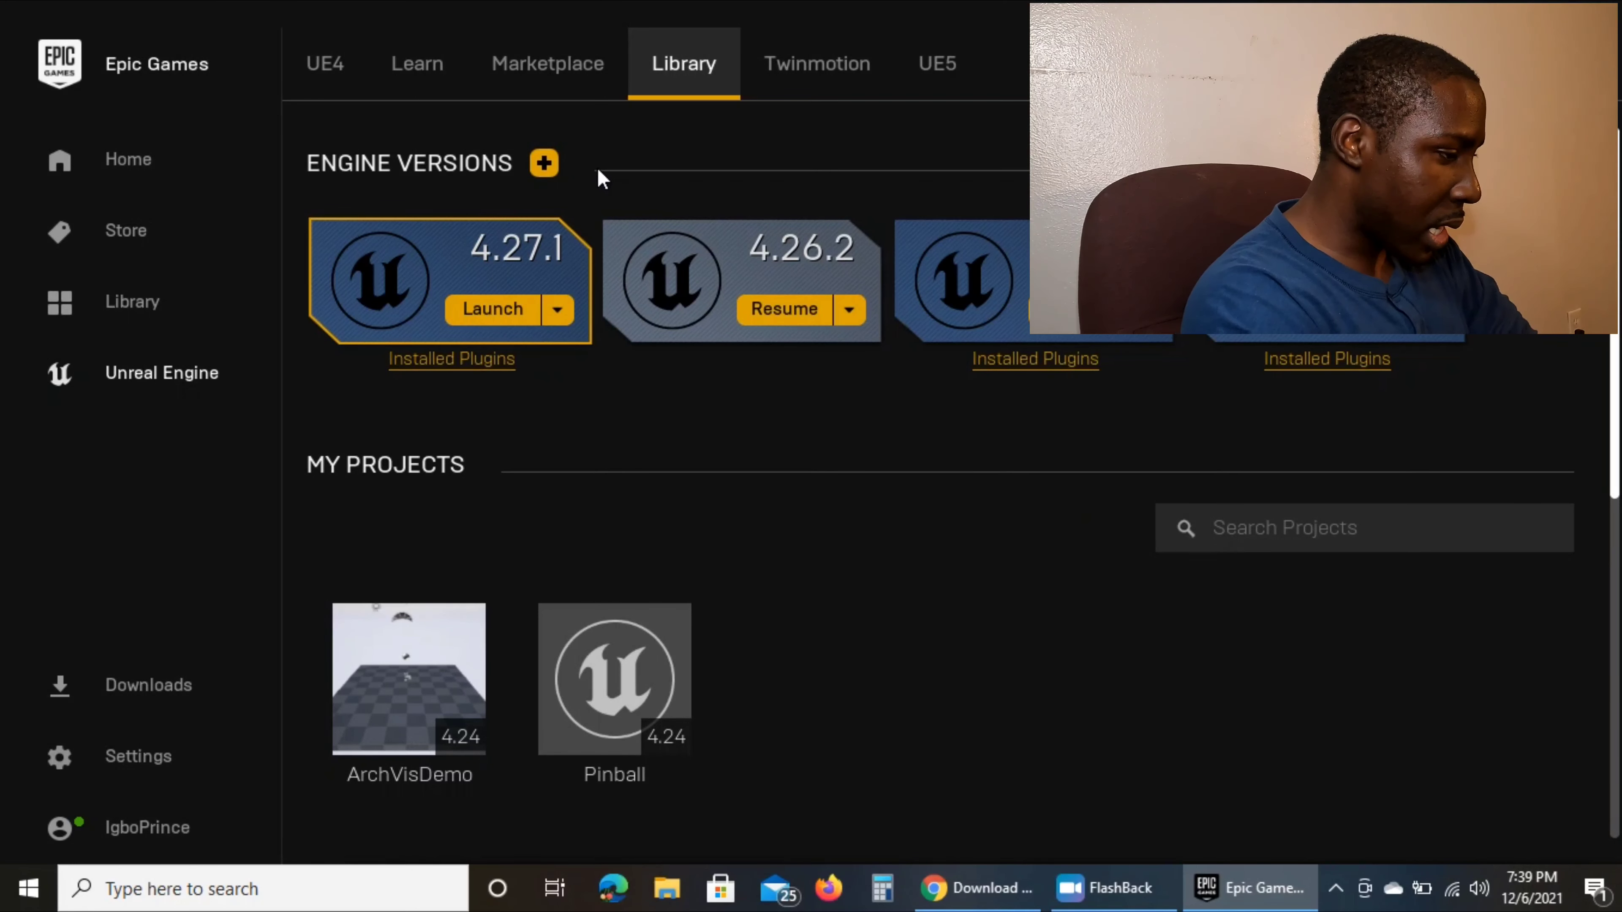
{"action": "mouse_move", "coordinate": [543, 162]}
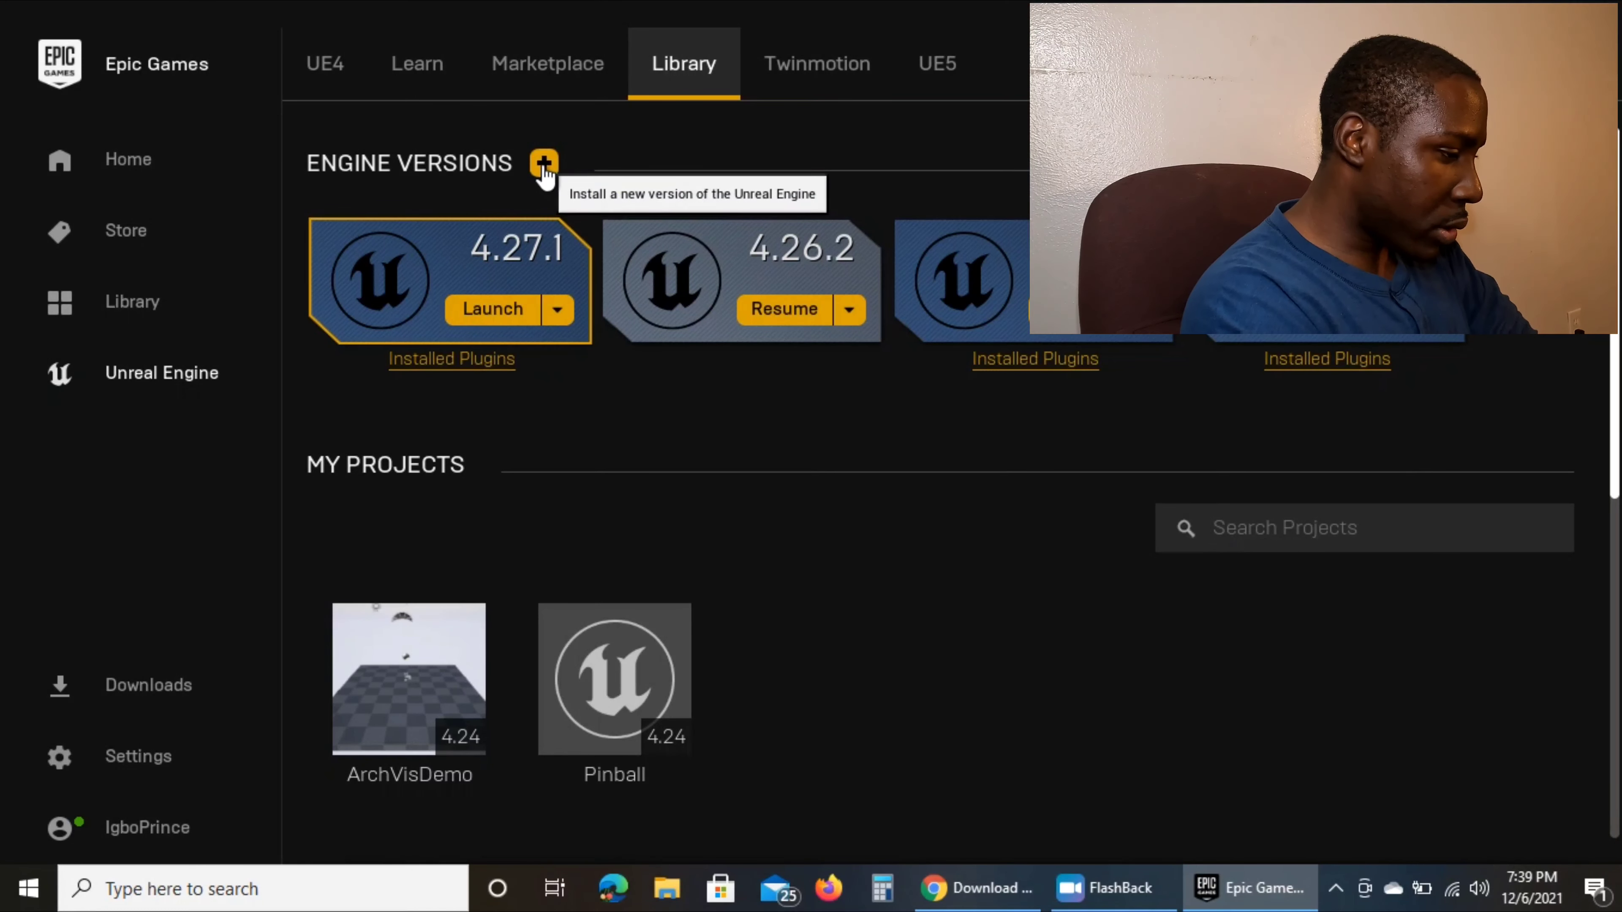
{"action": "left_click", "coordinate": [543, 163]}
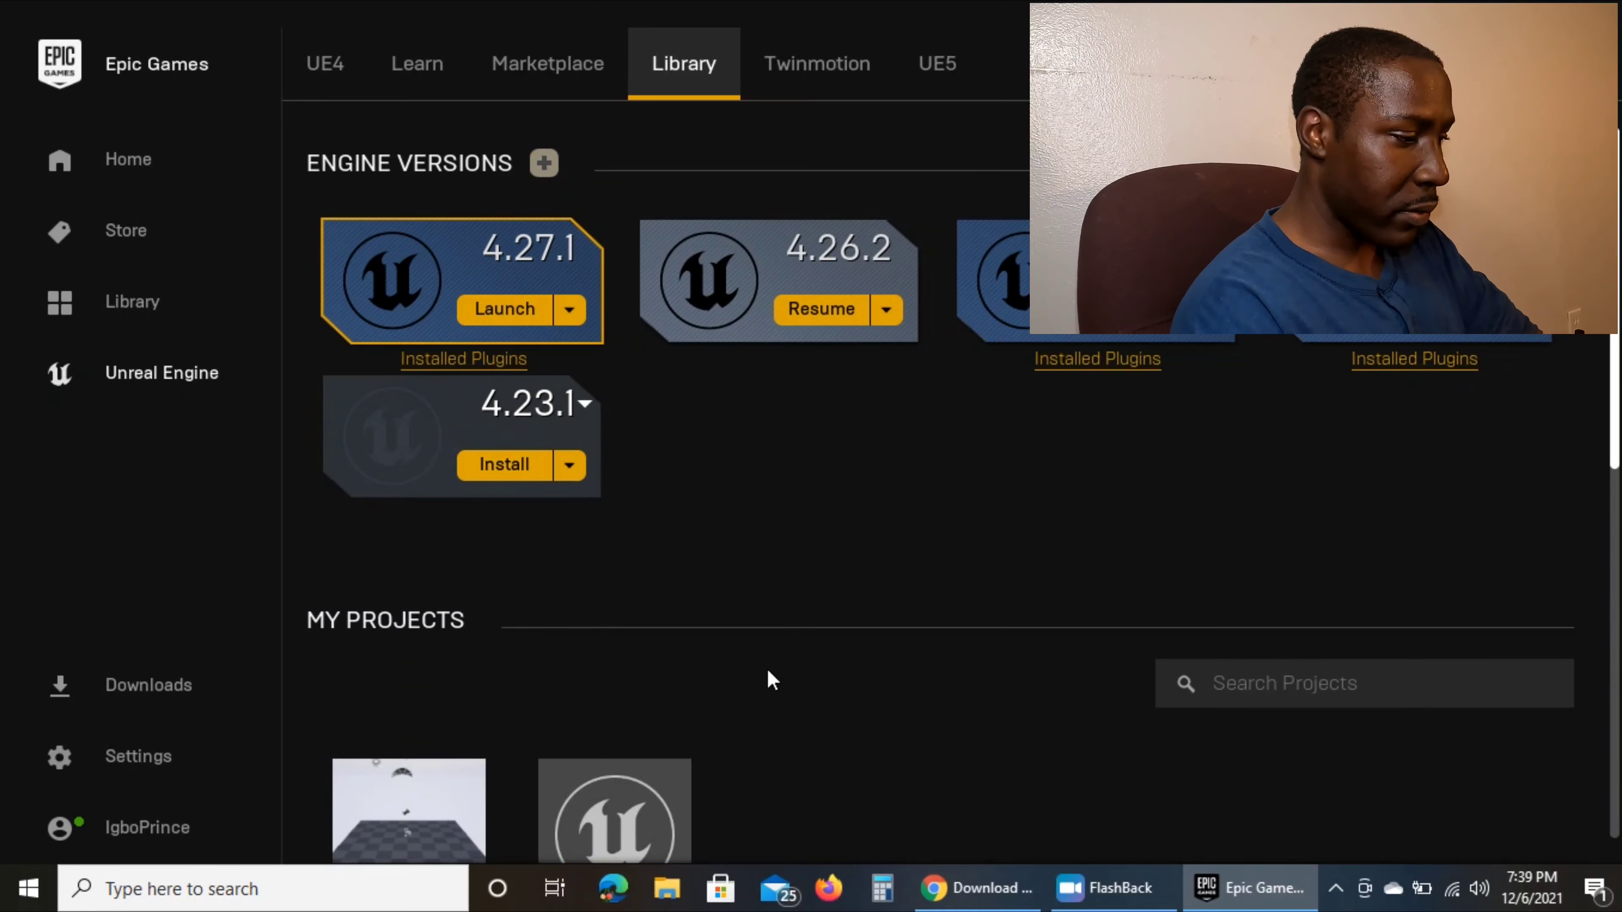
{"action": "mouse_move", "coordinate": [641, 674]}
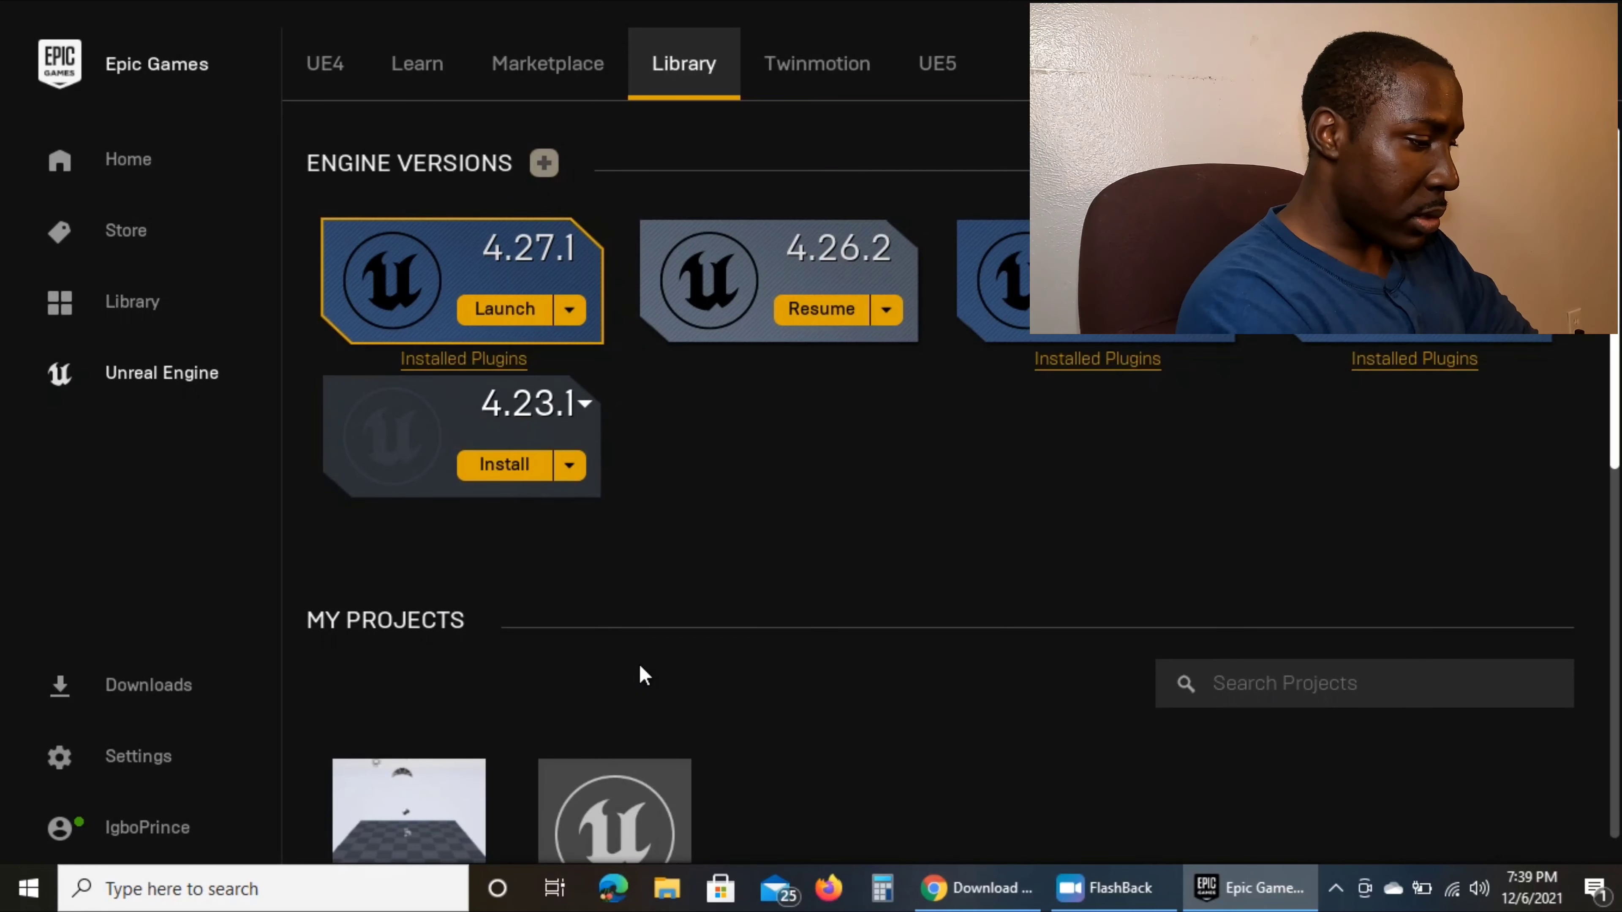
{"action": "mouse_move", "coordinate": [563, 480]}
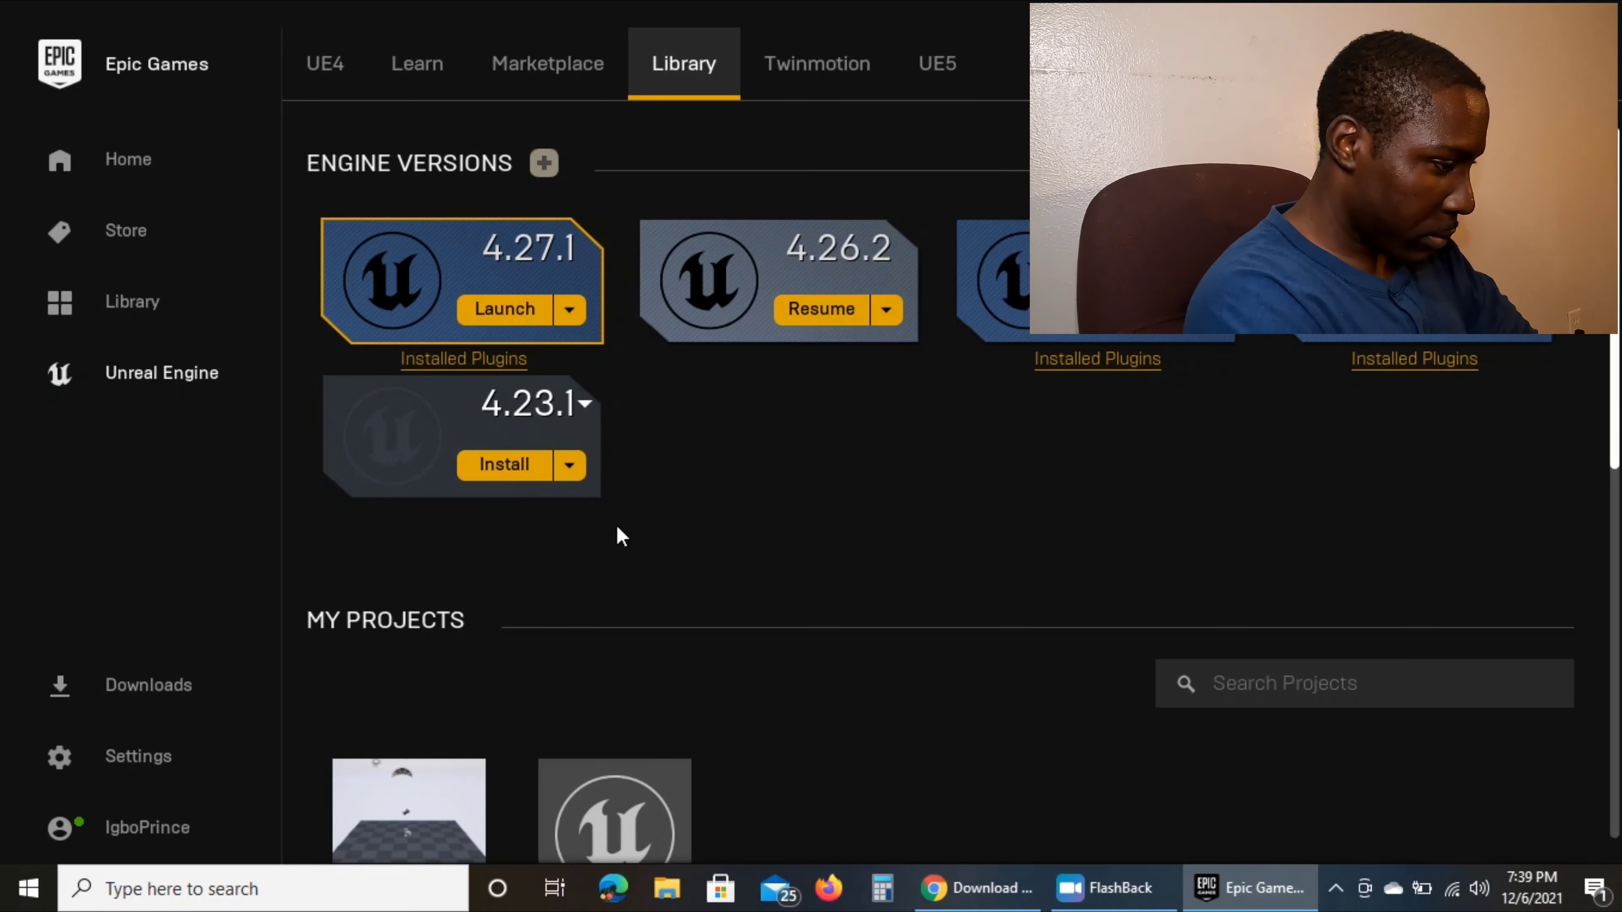
{"action": "mouse_move", "coordinate": [382, 403]}
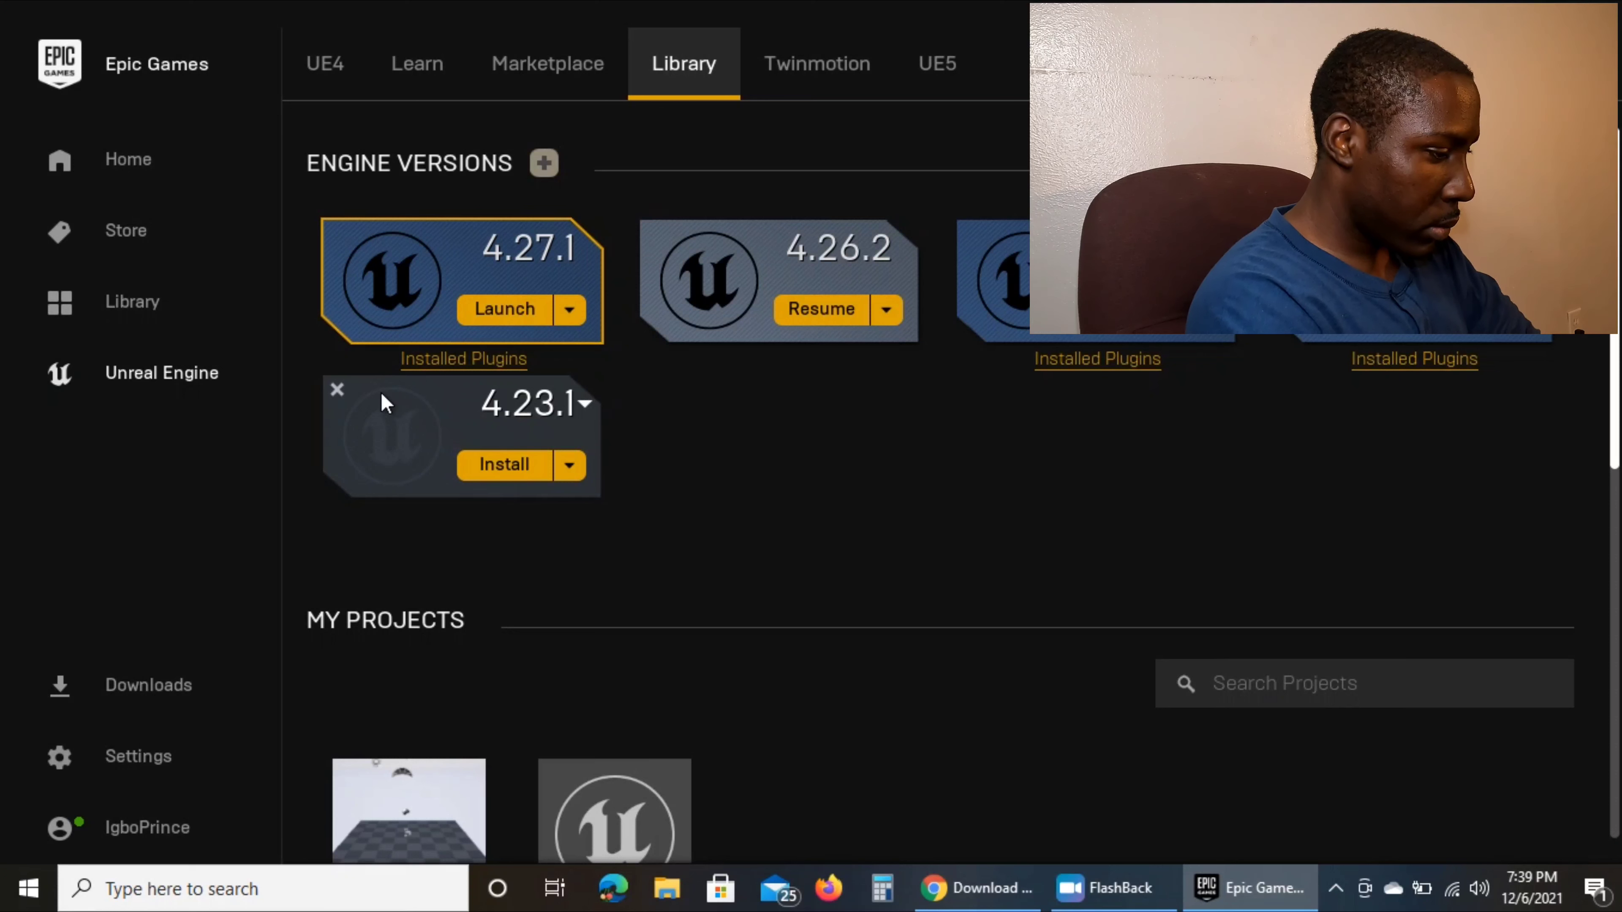
{"action": "left_click", "coordinate": [336, 390]}
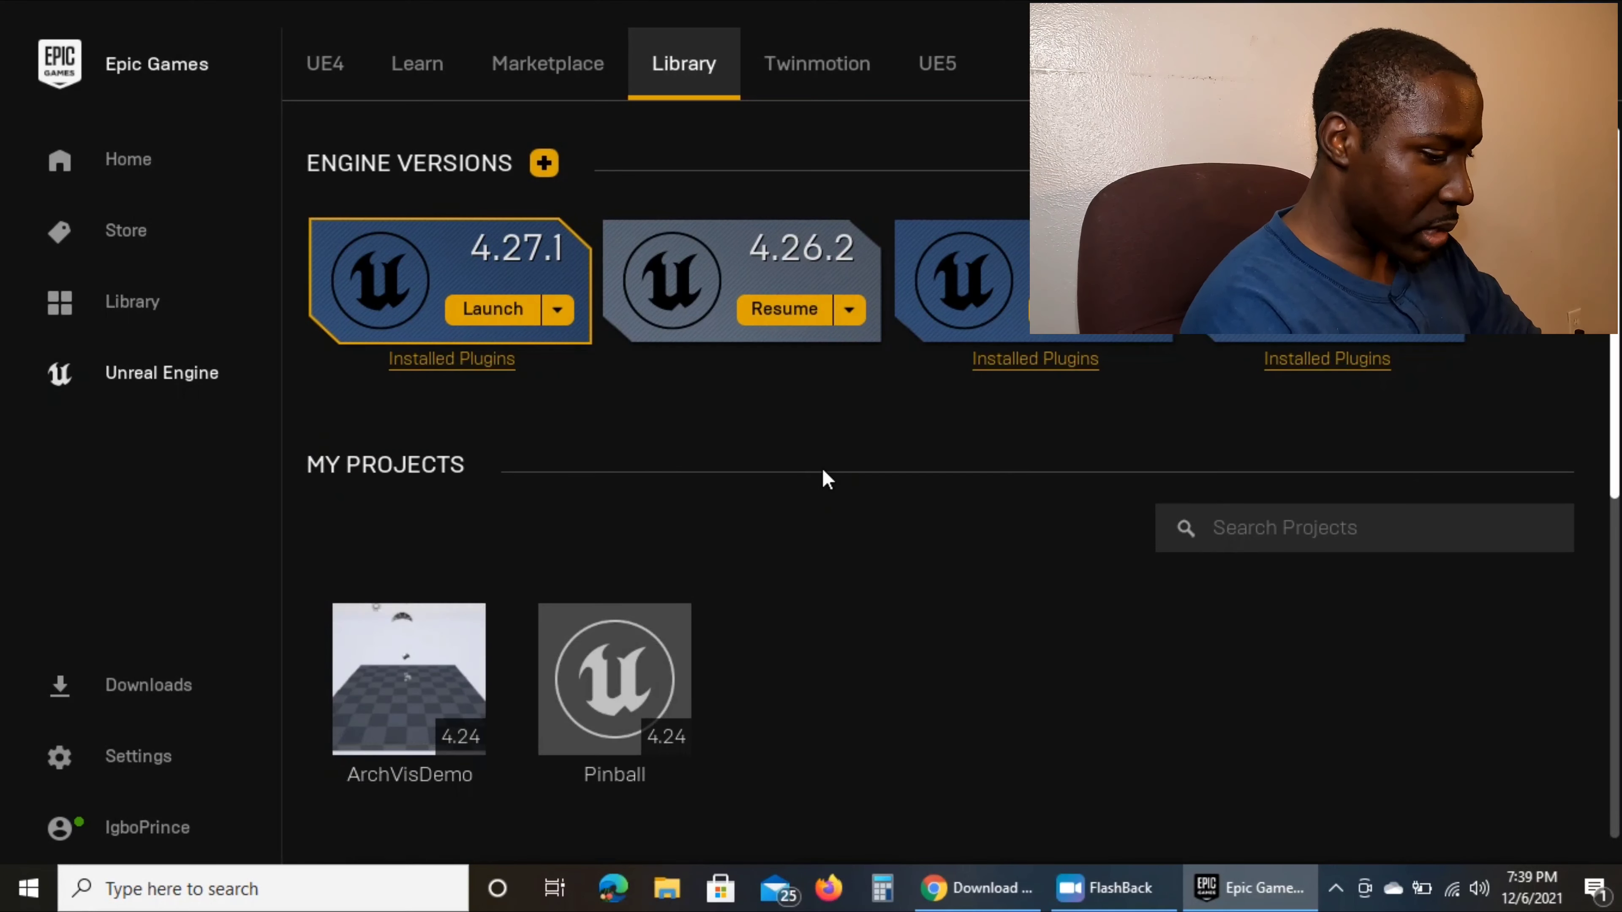